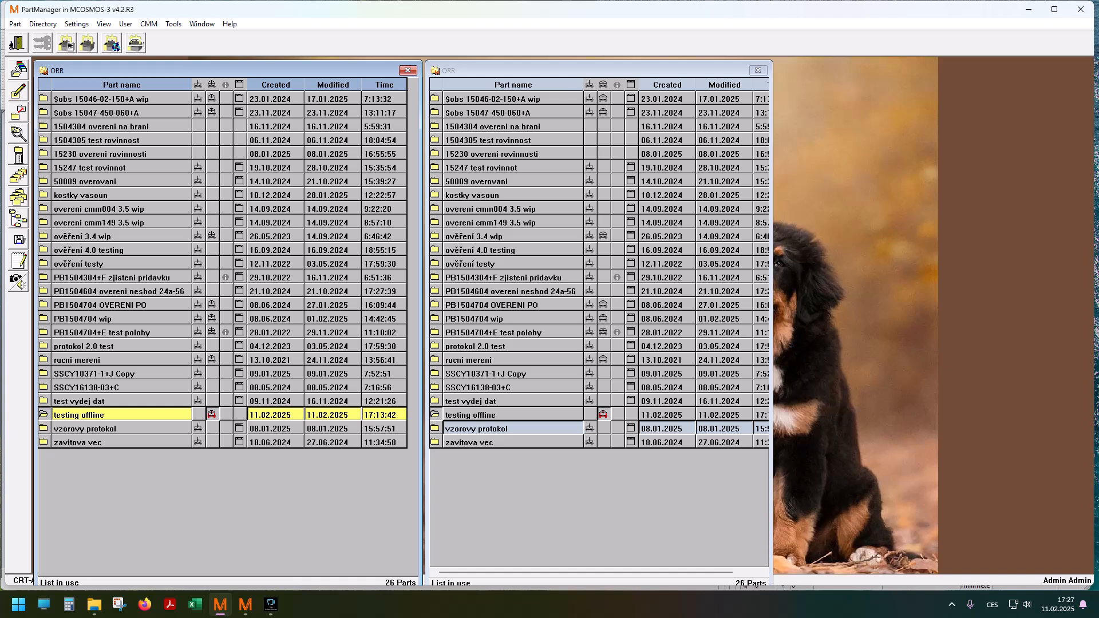
pyautogui.moveTo(133, 45)
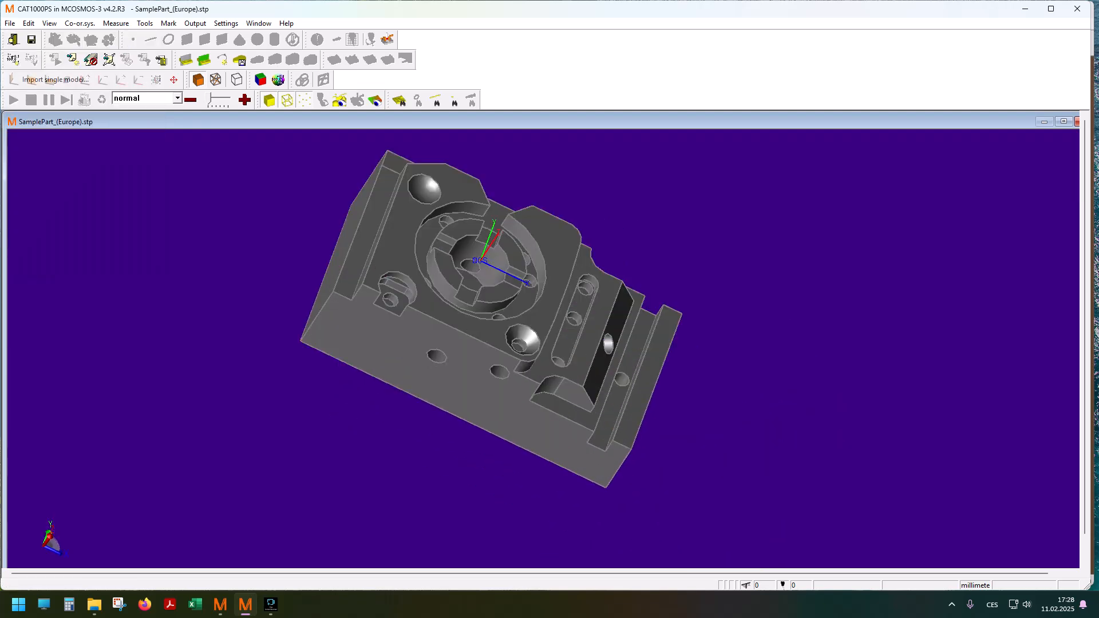
# Import SamplePart_(Europe).stp as a single CAD model into the workspace
pyautogui.click(53, 79)
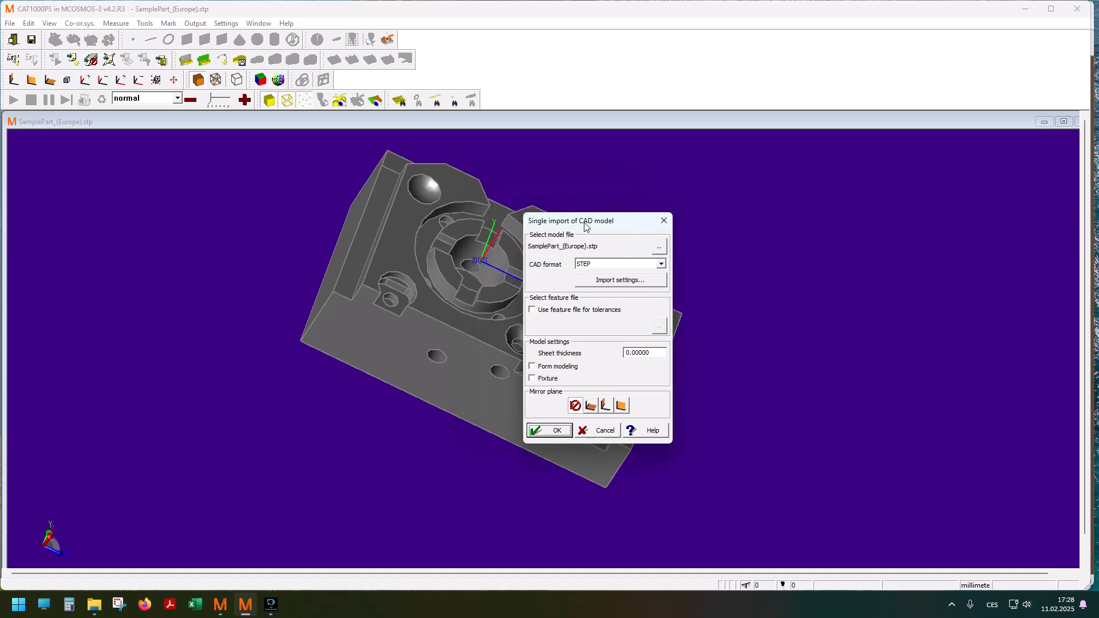
pyautogui.click(658, 246)
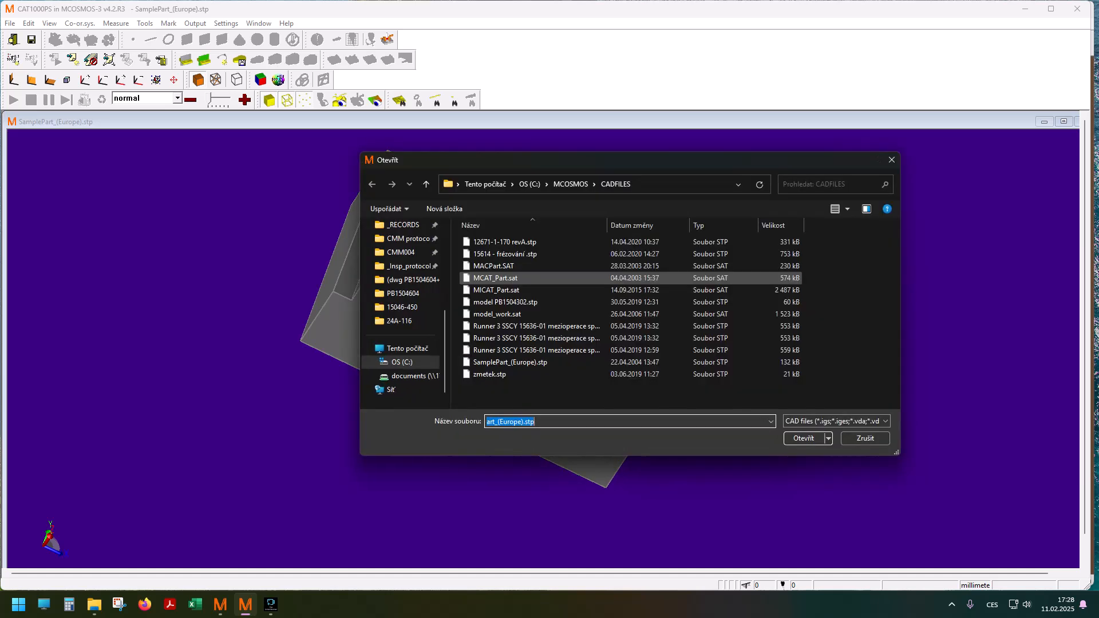
pyautogui.click(804, 439)
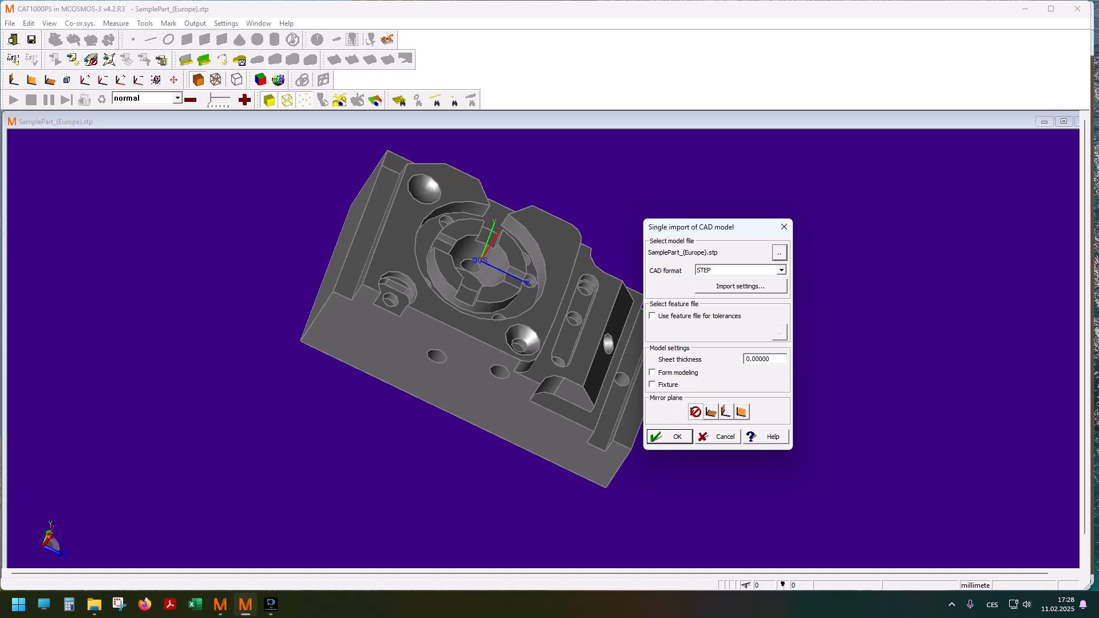
pyautogui.click(668, 436)
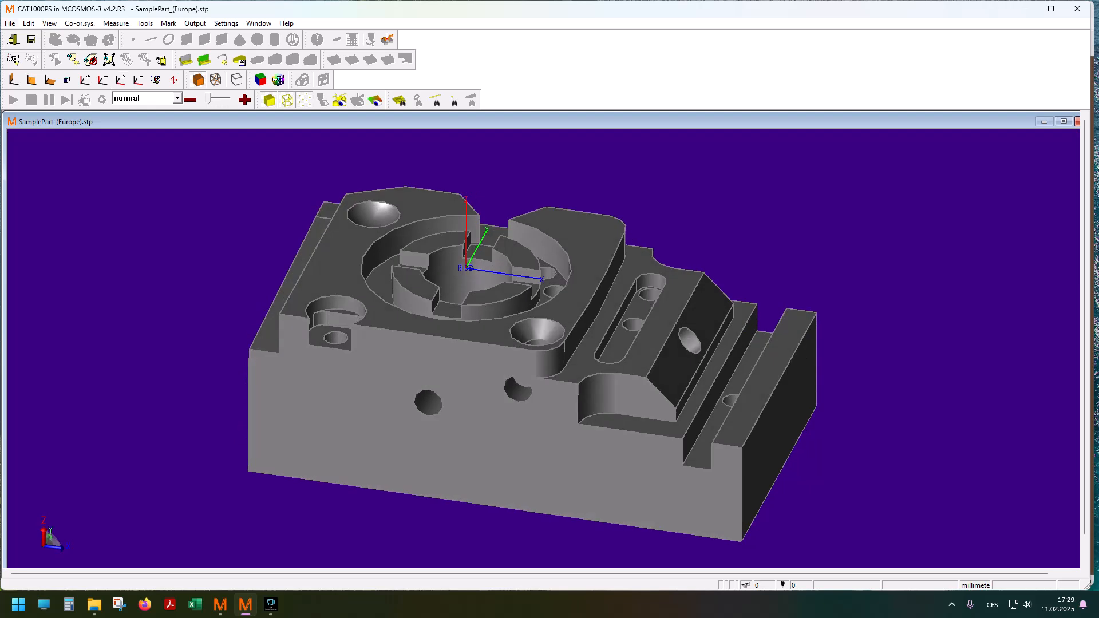
# Rotate the CAD coordinate system 180° about the X axis to flip the model
pyautogui.click(10, 23)
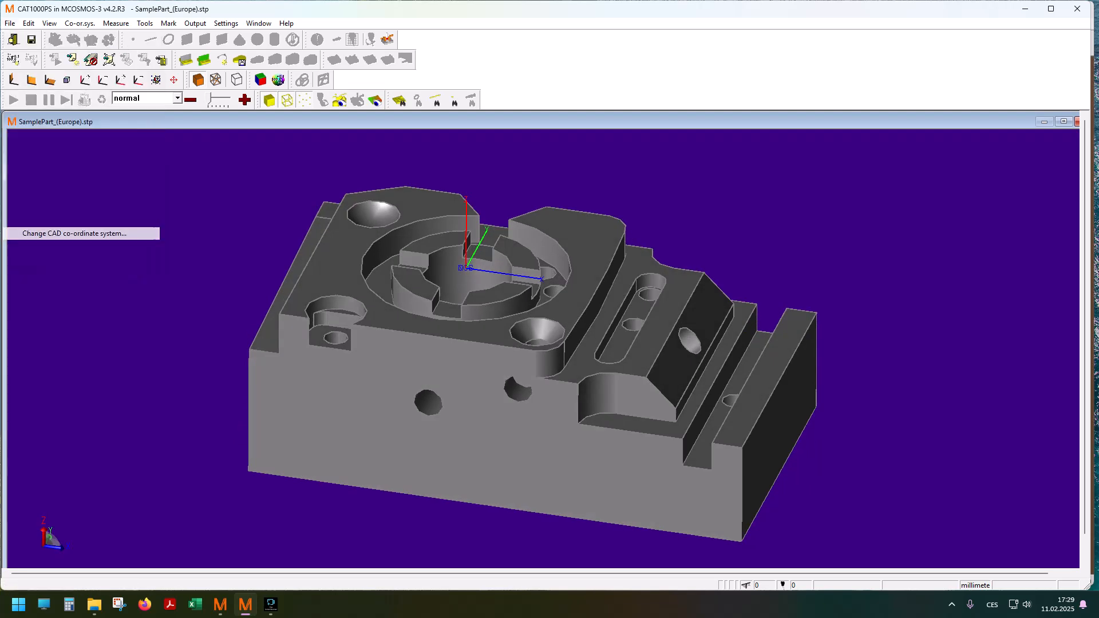
pyautogui.click(68, 233)
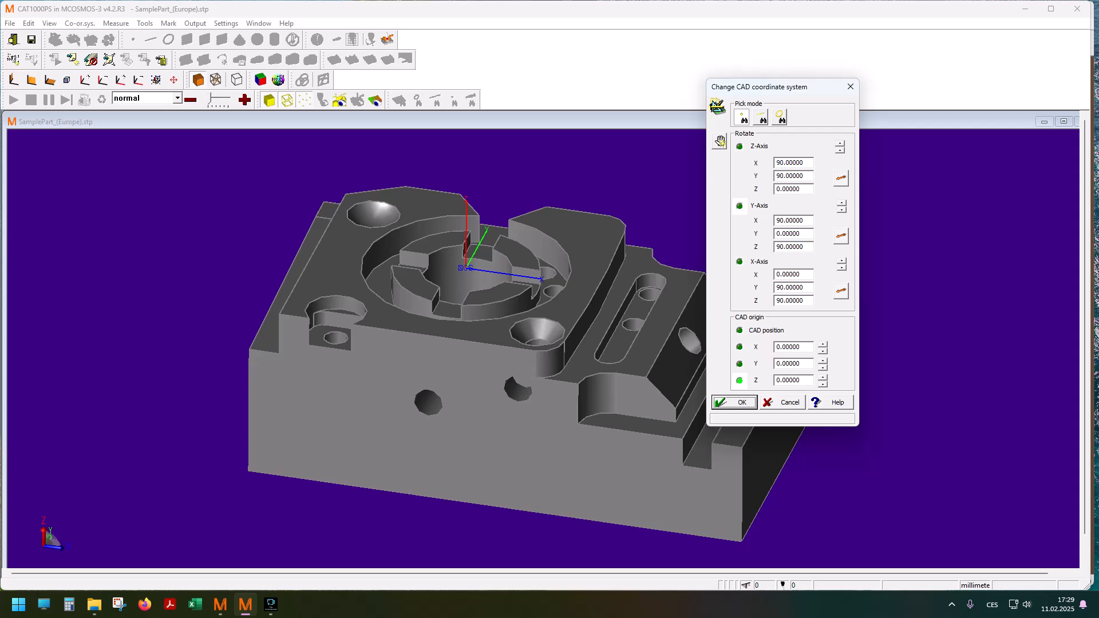
pyautogui.click(674, 340)
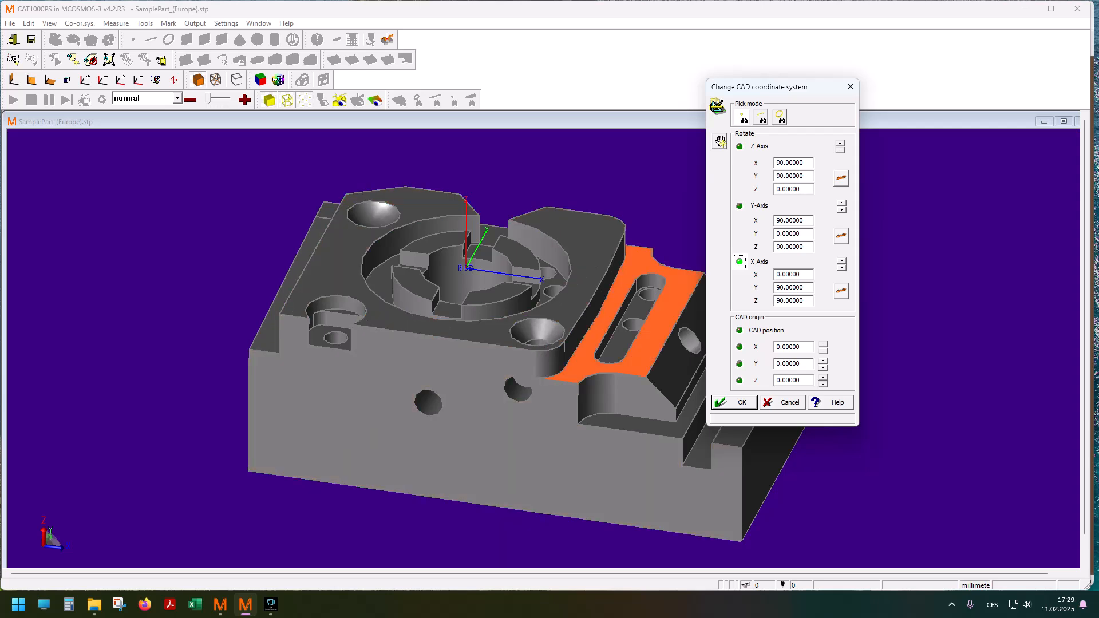
pyautogui.moveTo(778, 117)
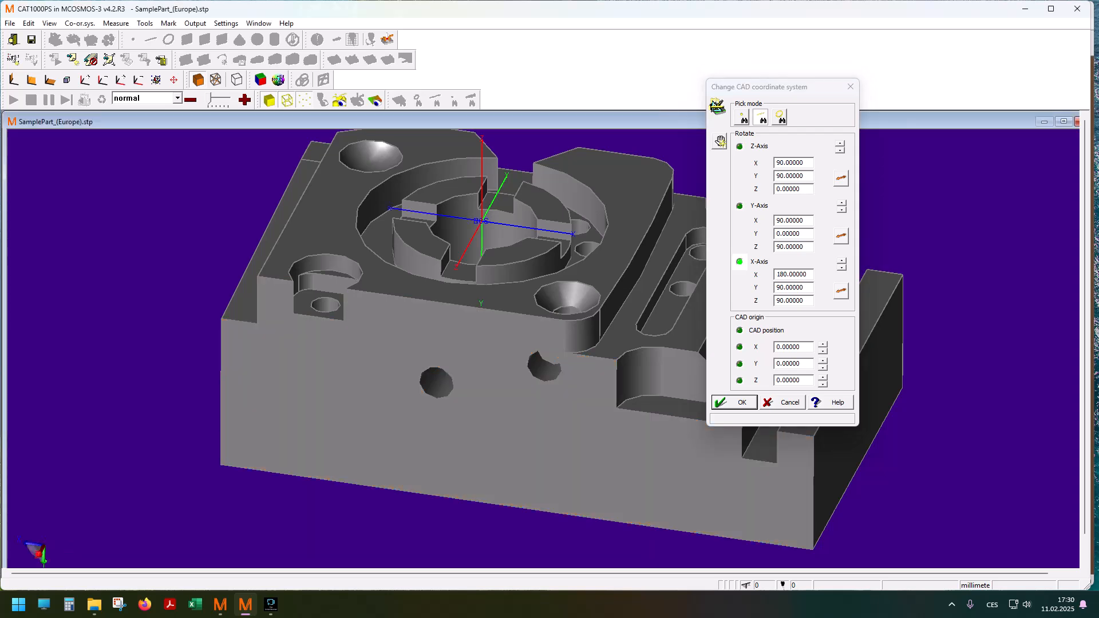
pyautogui.click(519, 252)
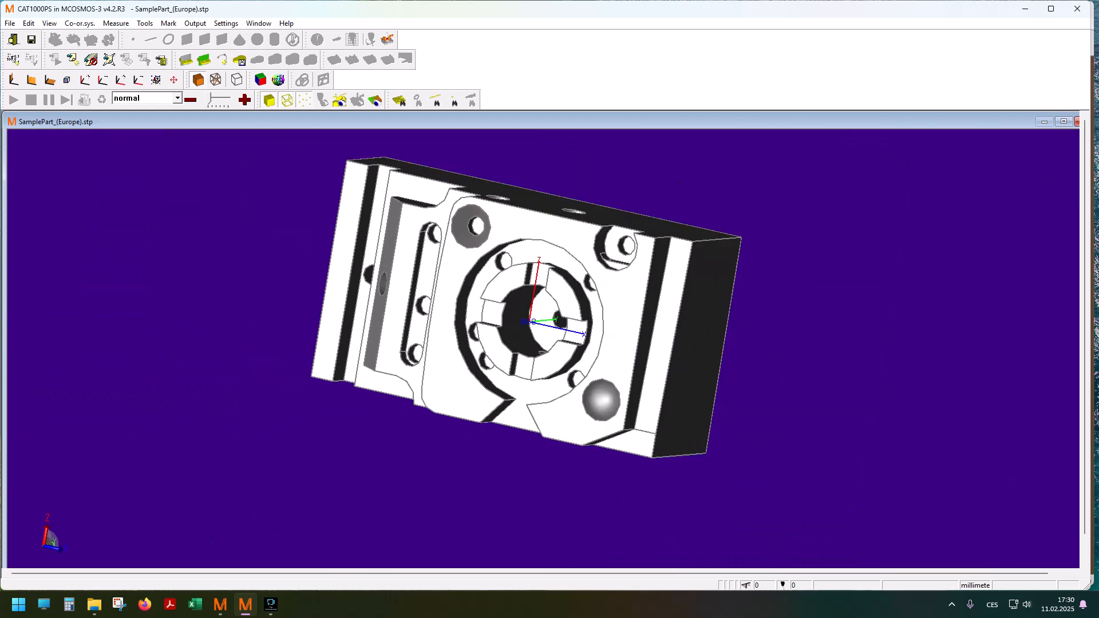
# Redefine the CAD Z axis from the pocketed top face so the part points up
pyautogui.click(10, 23)
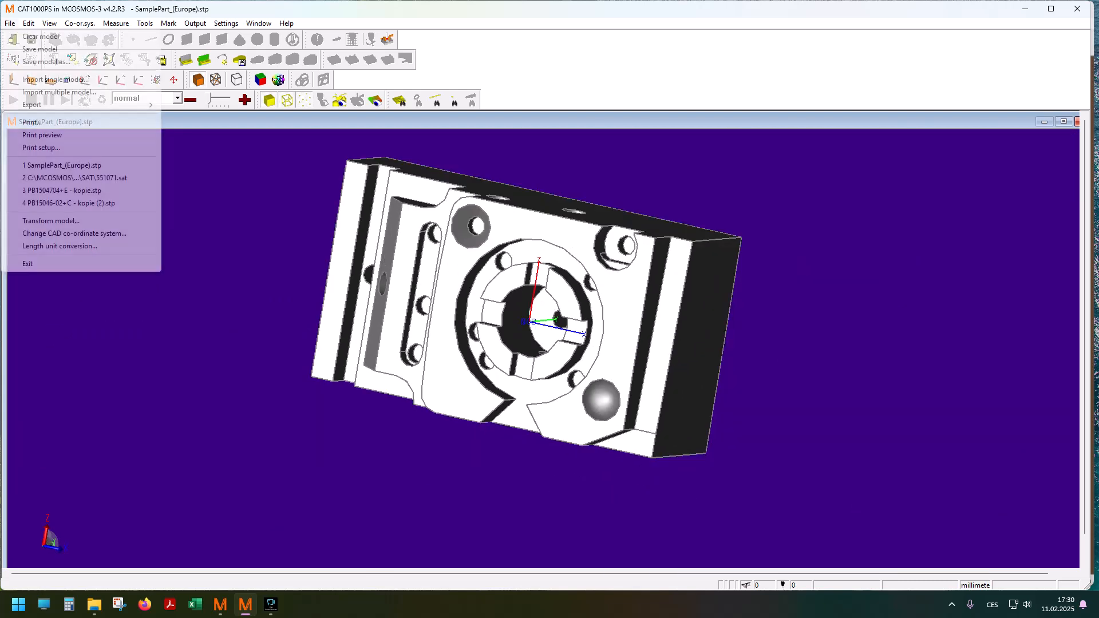
pyautogui.click(74, 234)
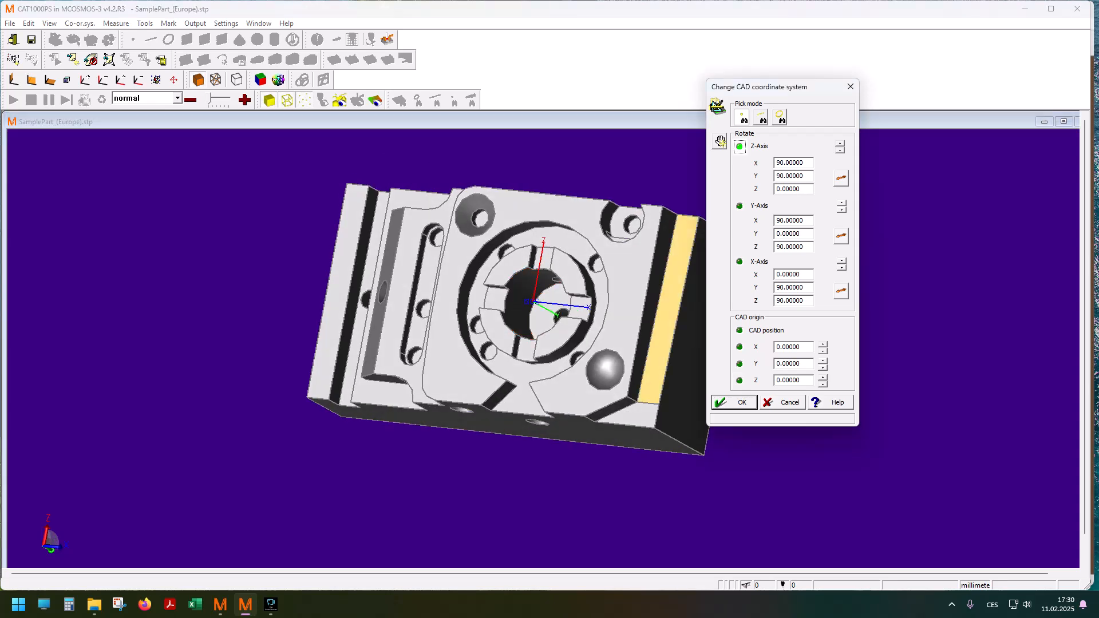
pyautogui.click(780, 116)
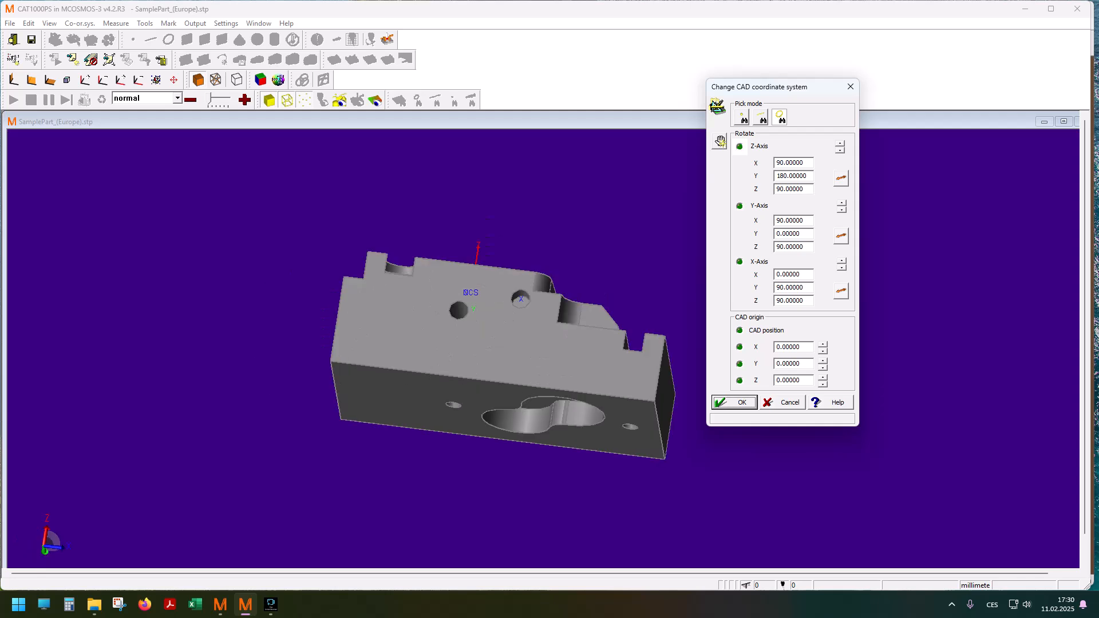
pyautogui.click(733, 402)
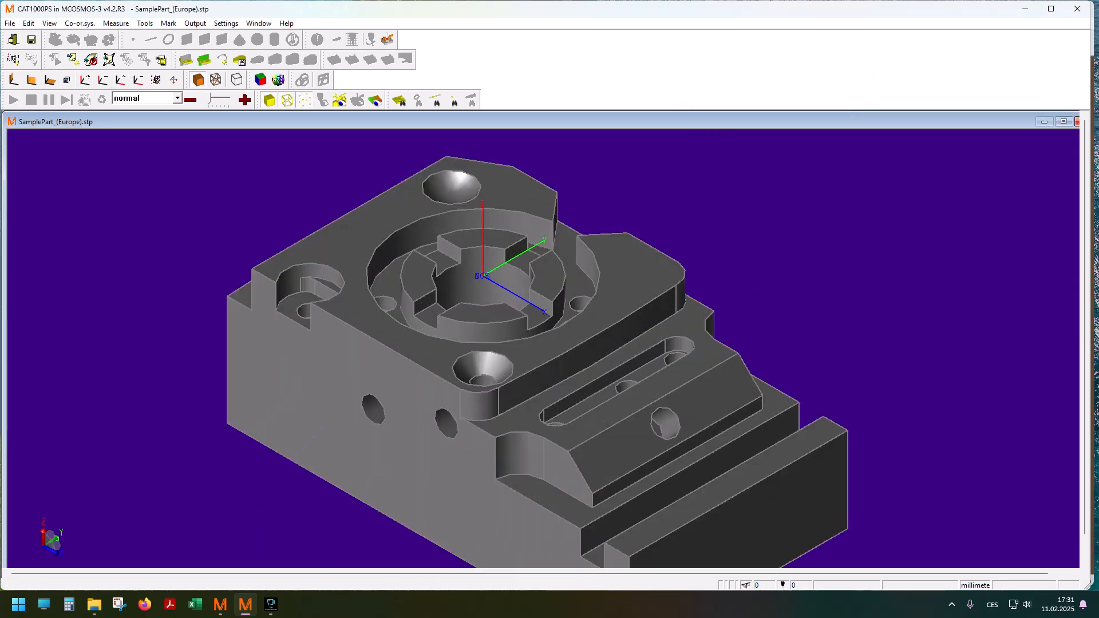
# Shift the CAD origin to X −60, Y −45 and return to PartManager
pyautogui.click(10, 23)
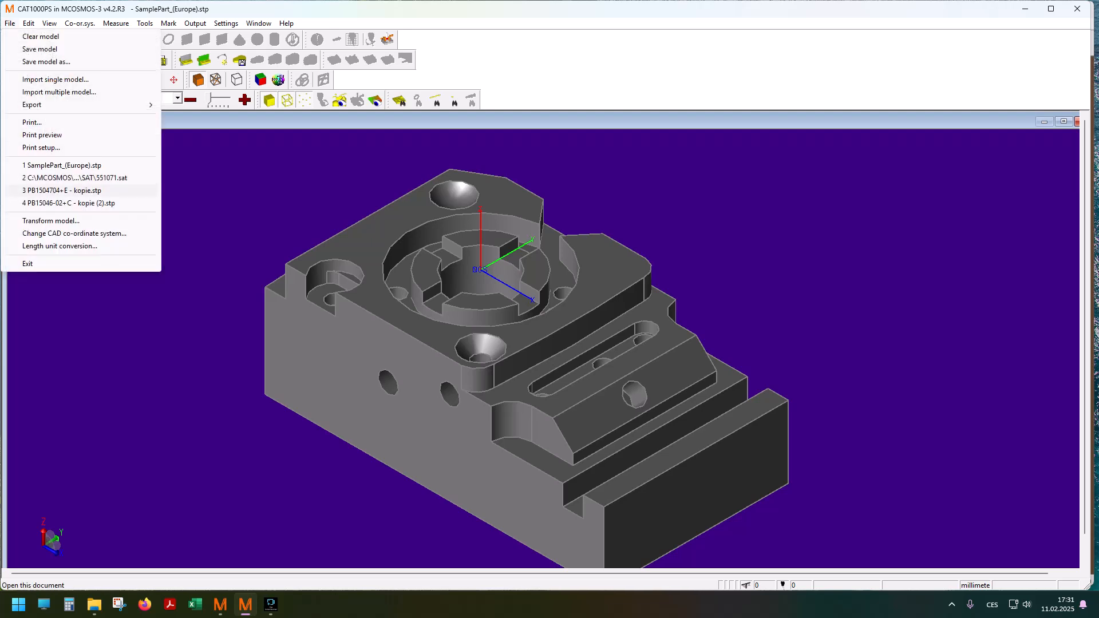
pyautogui.click(74, 234)
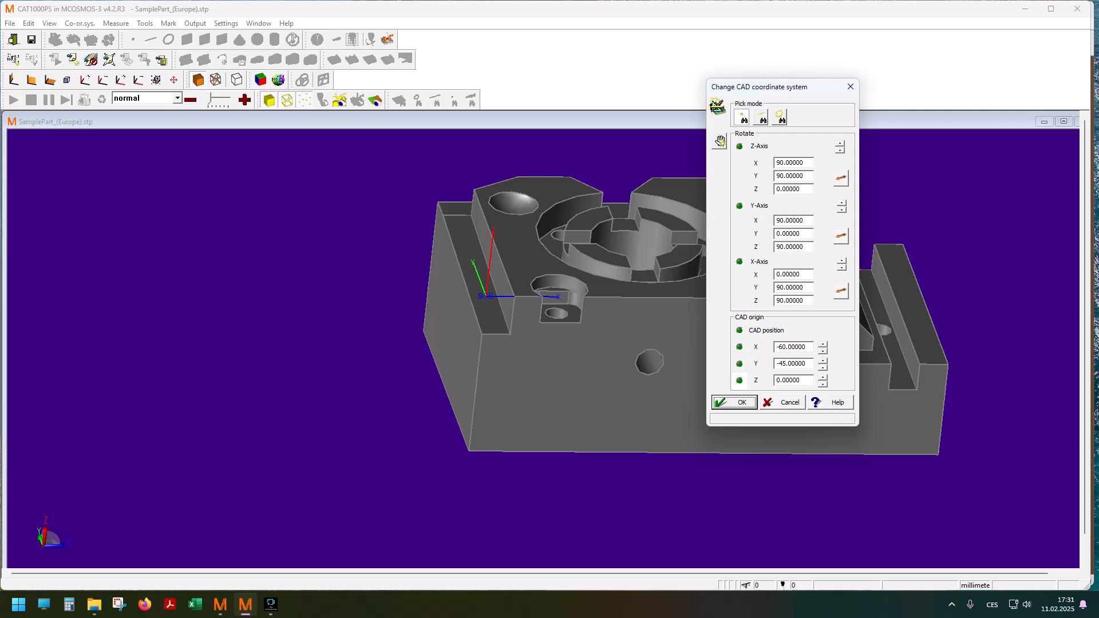
pyautogui.click(733, 402)
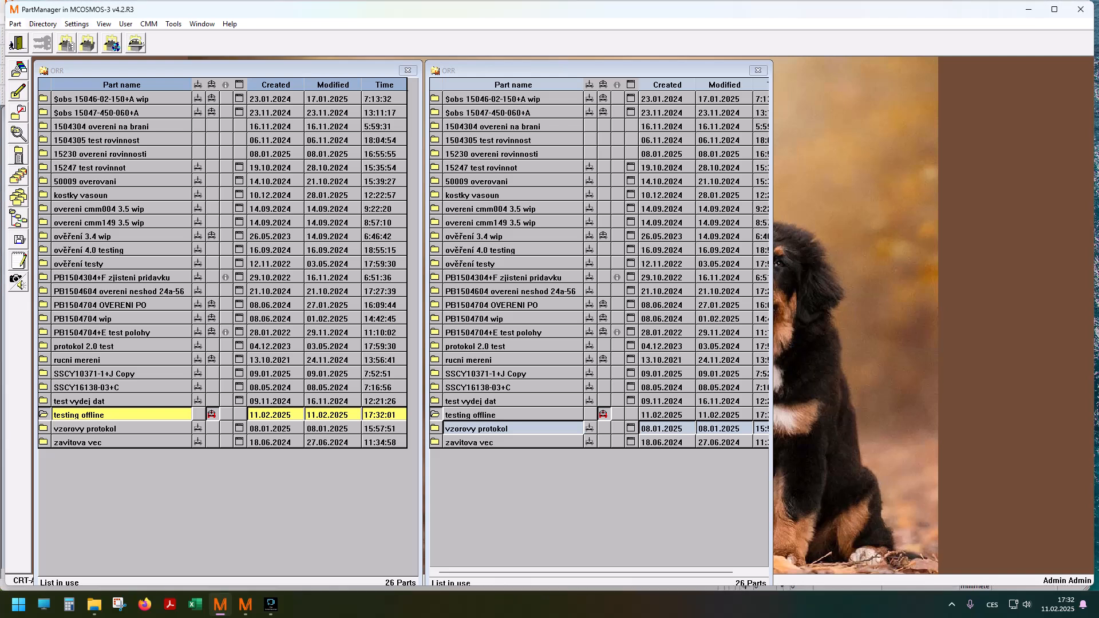
# Browse the CMM and Tools menus, then bring up Windows display projection options
pyautogui.click(148, 23)
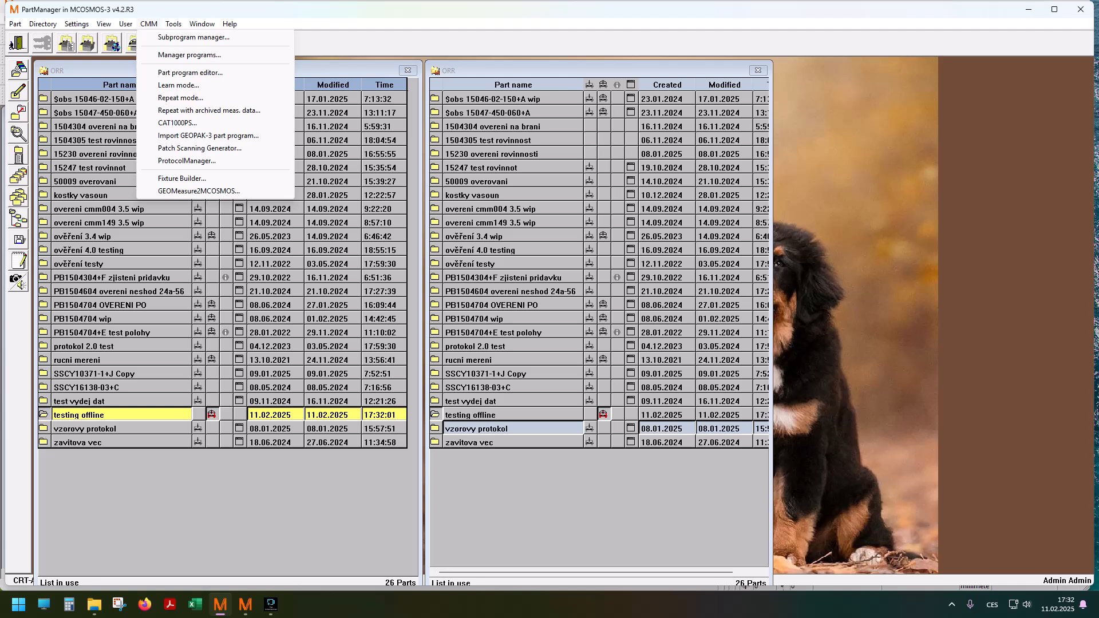
pyautogui.click(173, 23)
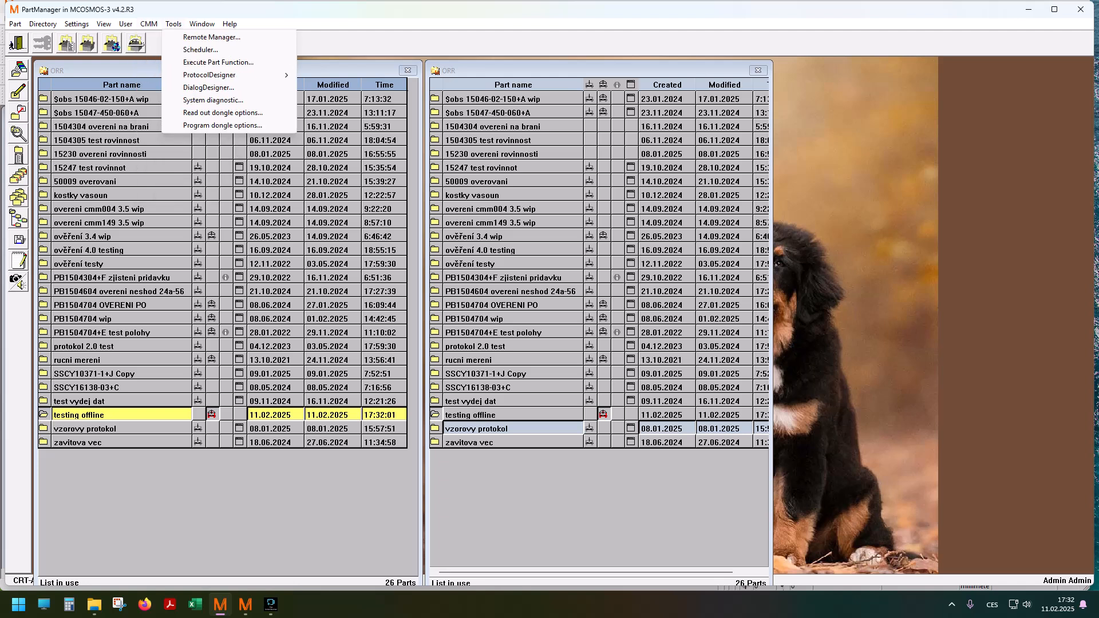
pyautogui.click(77, 23)
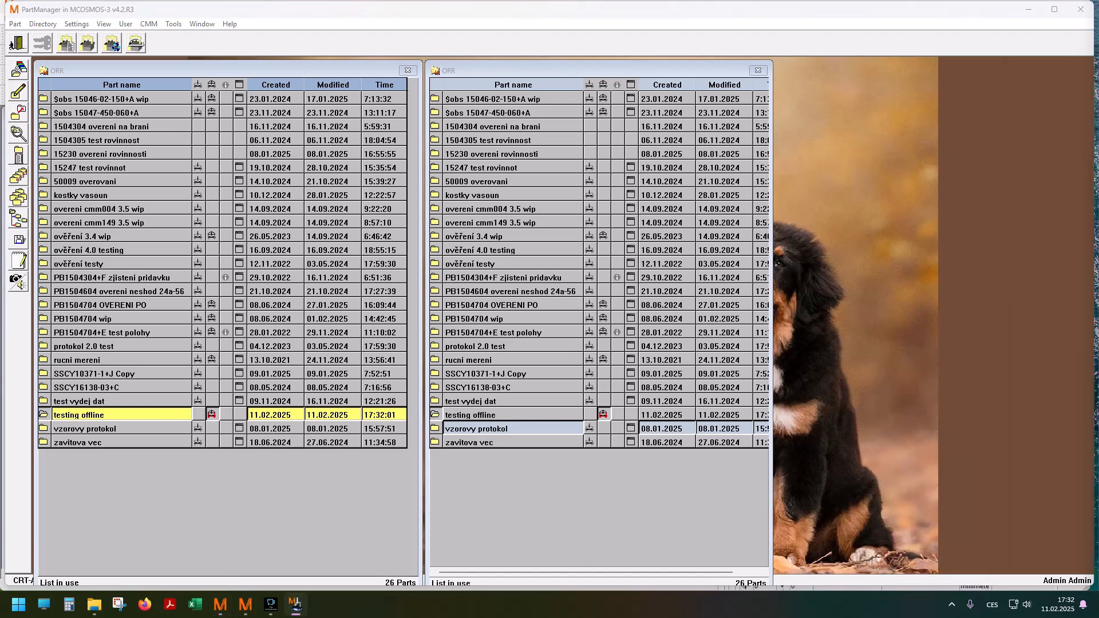
pyautogui.press('Win+p')
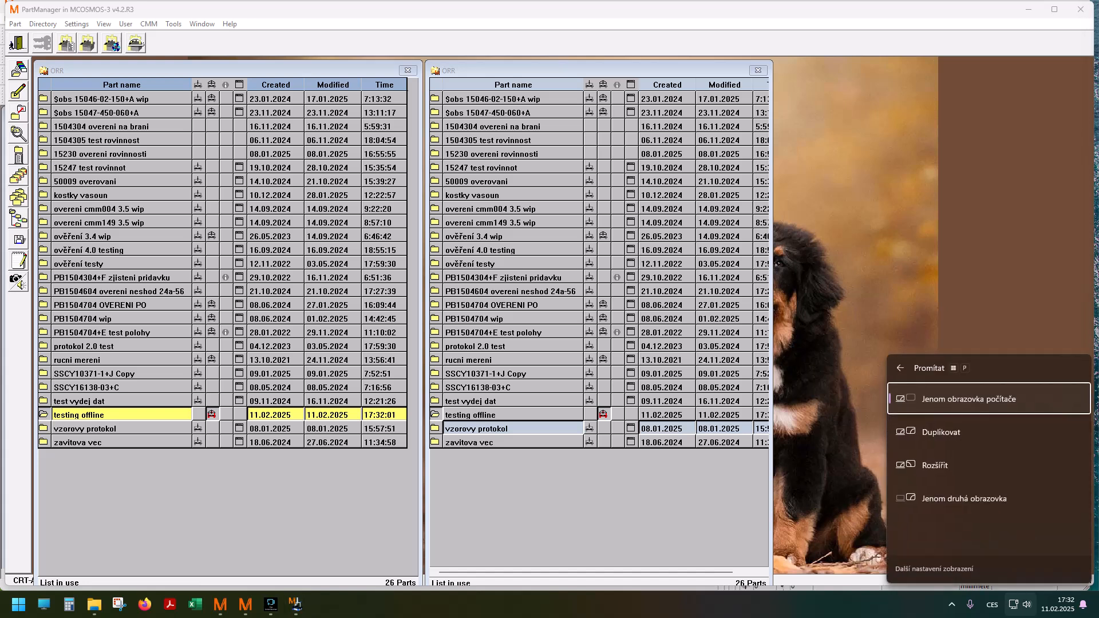
pyautogui.moveTo(981, 431)
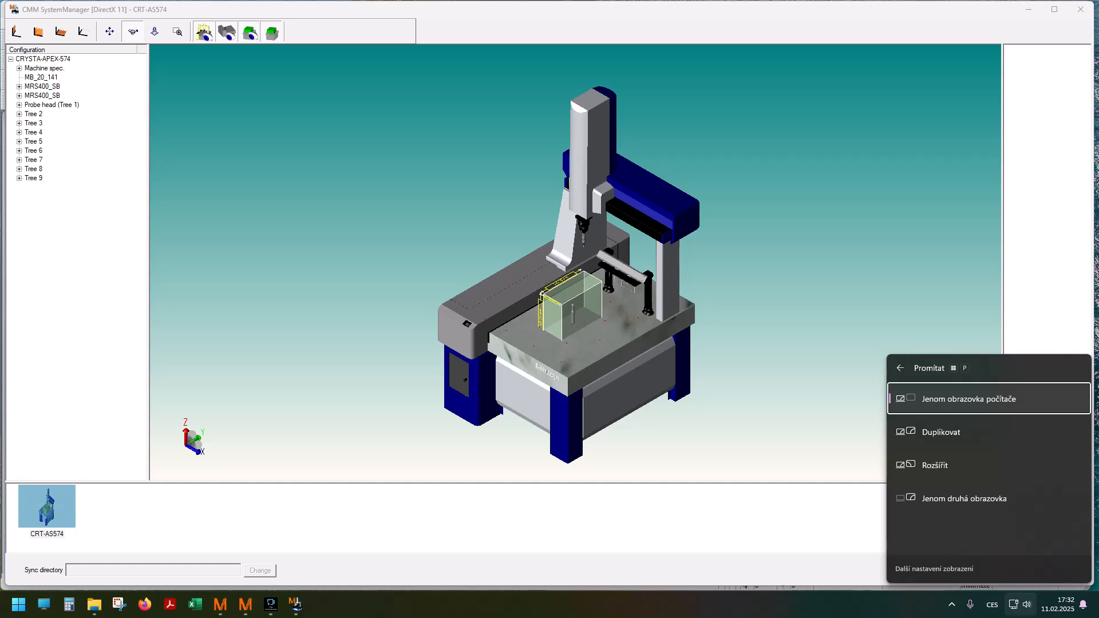
# Dismiss the projection options and launch CMM SystemManager for the CRYSTA-APEX
pyautogui.click(981, 398)
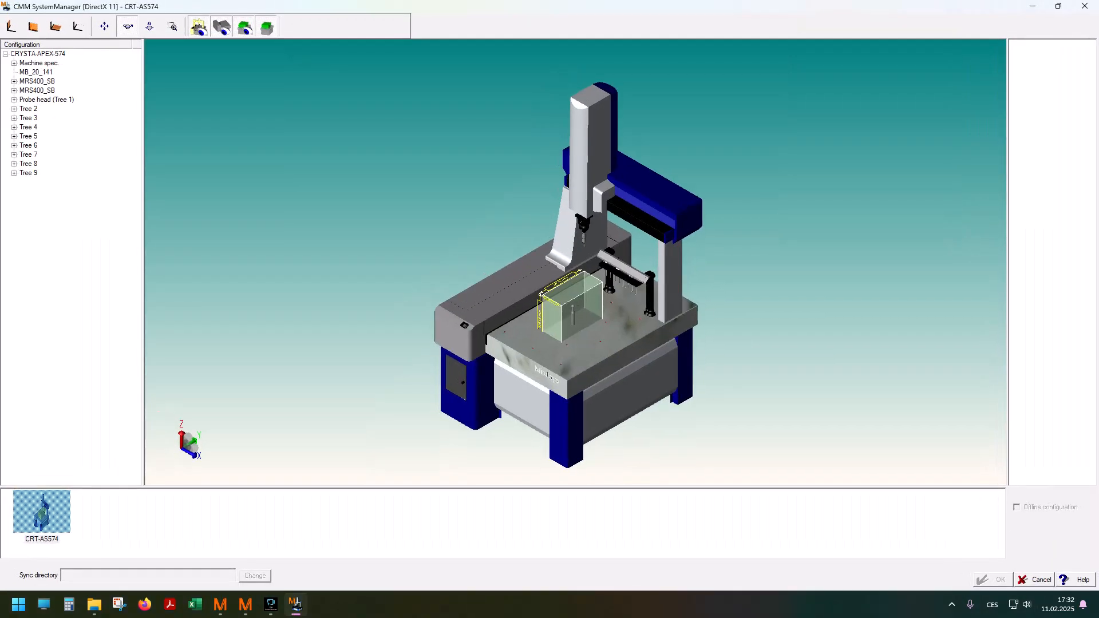
pyautogui.click(41, 539)
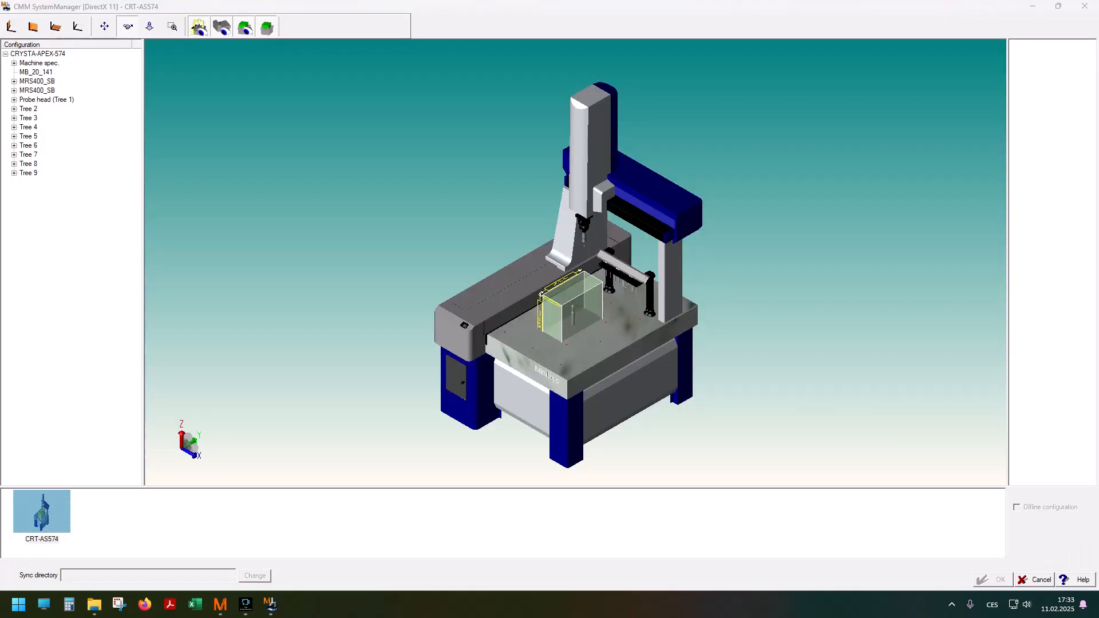
pyautogui.click(41, 511)
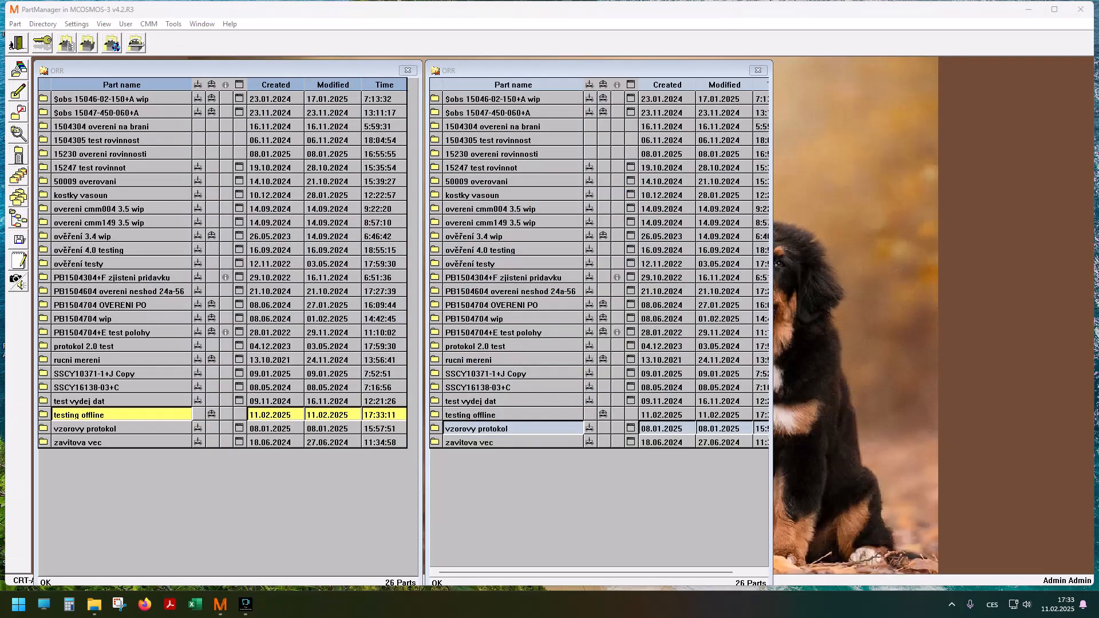
pyautogui.click(75, 23)
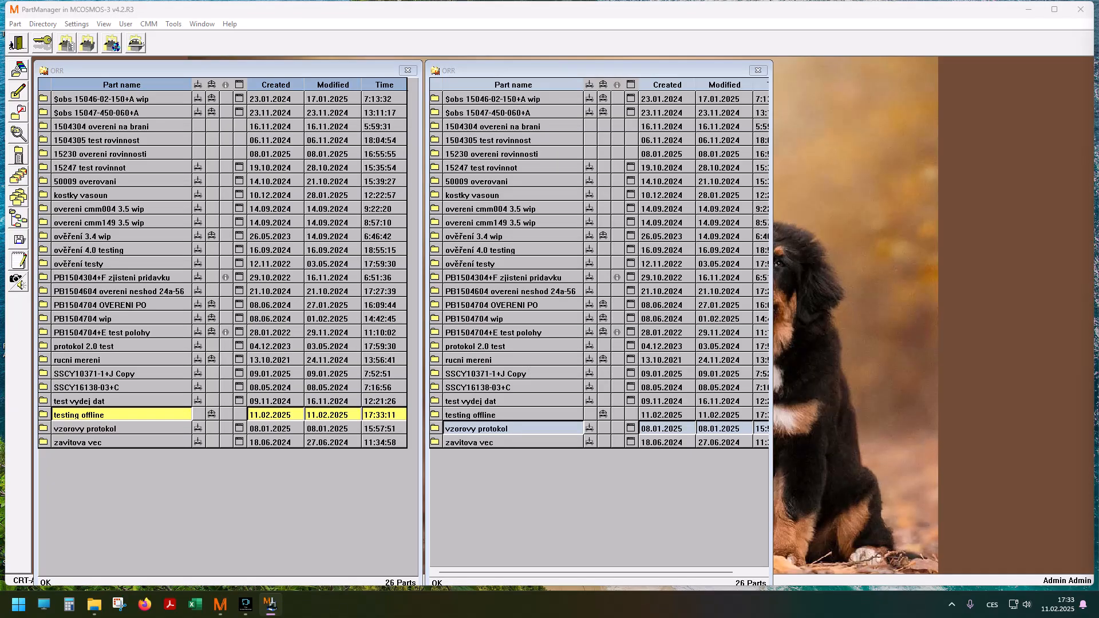
# Review the CRYSTA-APEX configuration and accept it with OK to return to the part list
pyautogui.press('win+p')
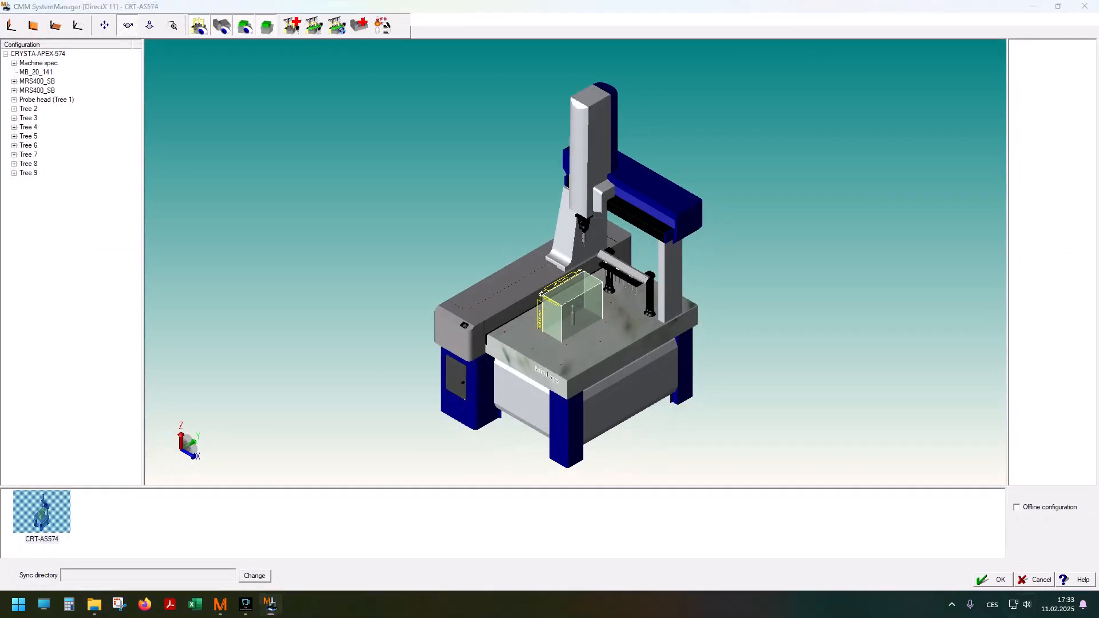
pyautogui.press('win+p')
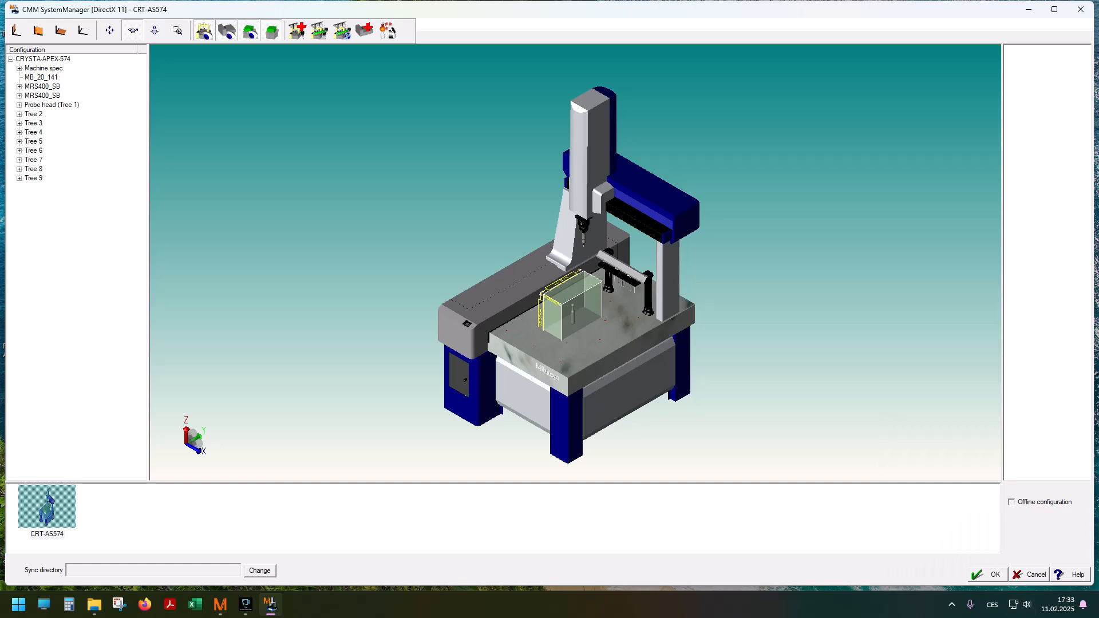
pyautogui.click(1011, 501)
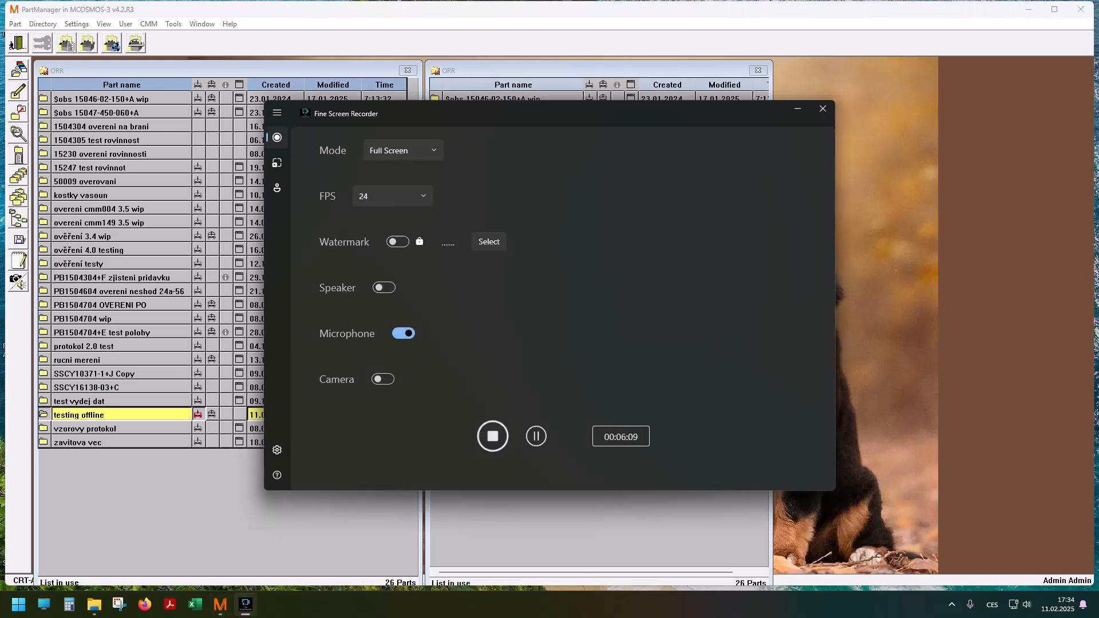
# Open testing offline in learn mode, OK probe tree 7, exit, then reopen the part
pyautogui.click(822, 109)
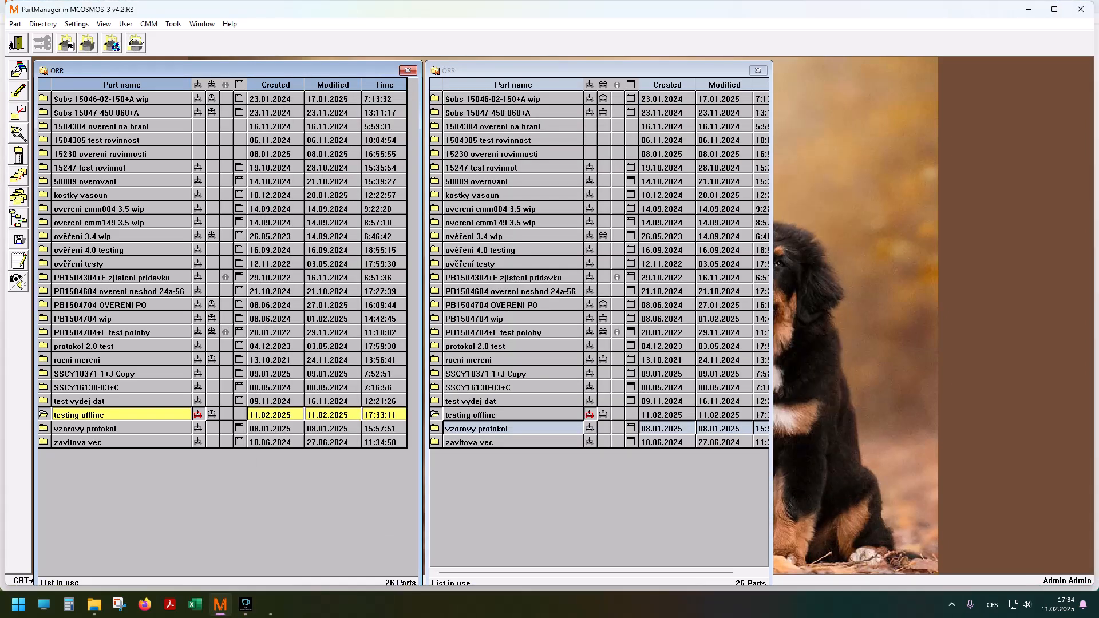
pyautogui.doubleClick(98, 414)
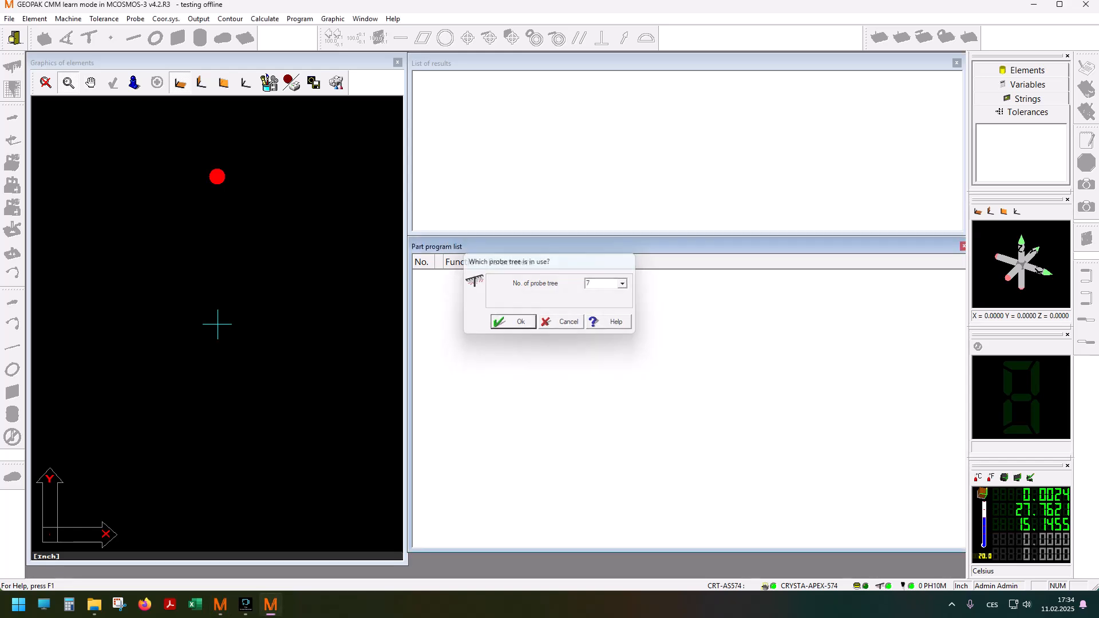
pyautogui.click(512, 320)
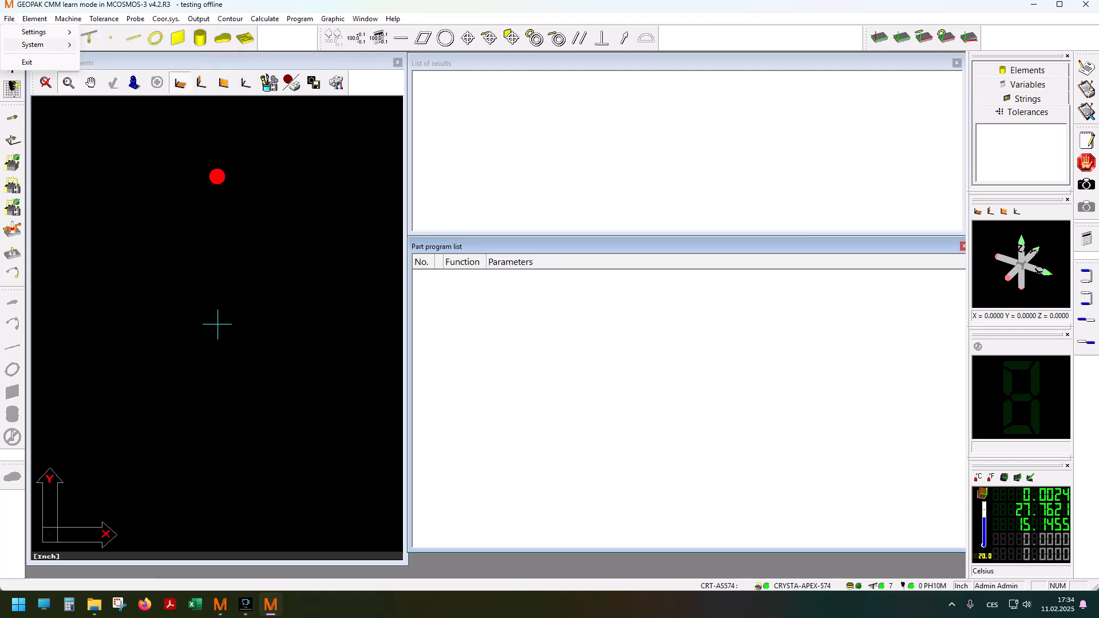
pyautogui.click(32, 44)
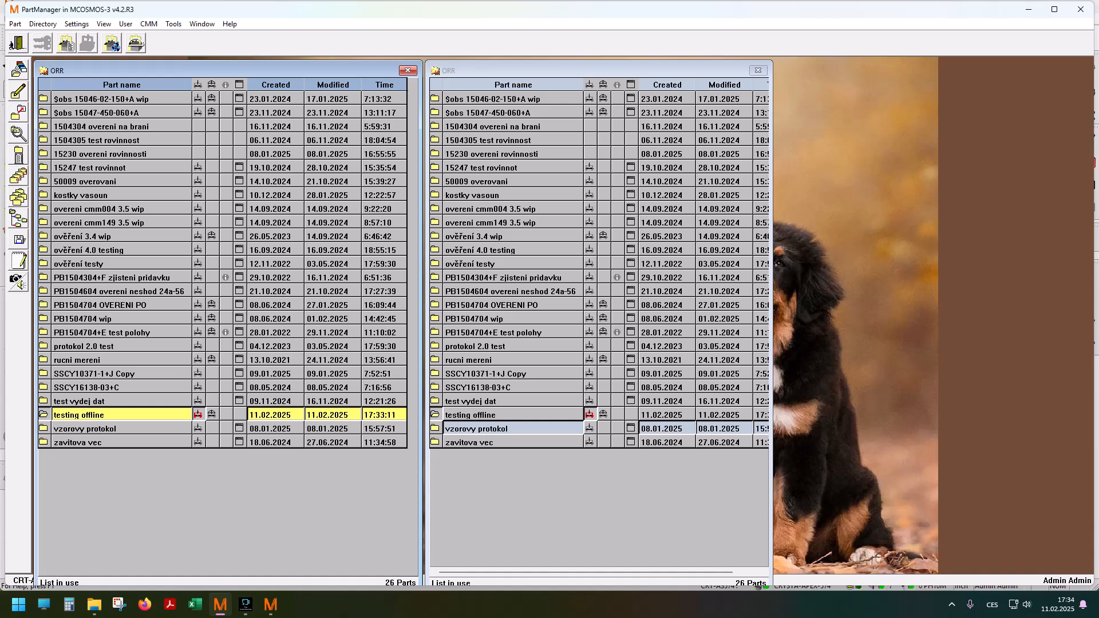
pyautogui.doubleClick(87, 414)
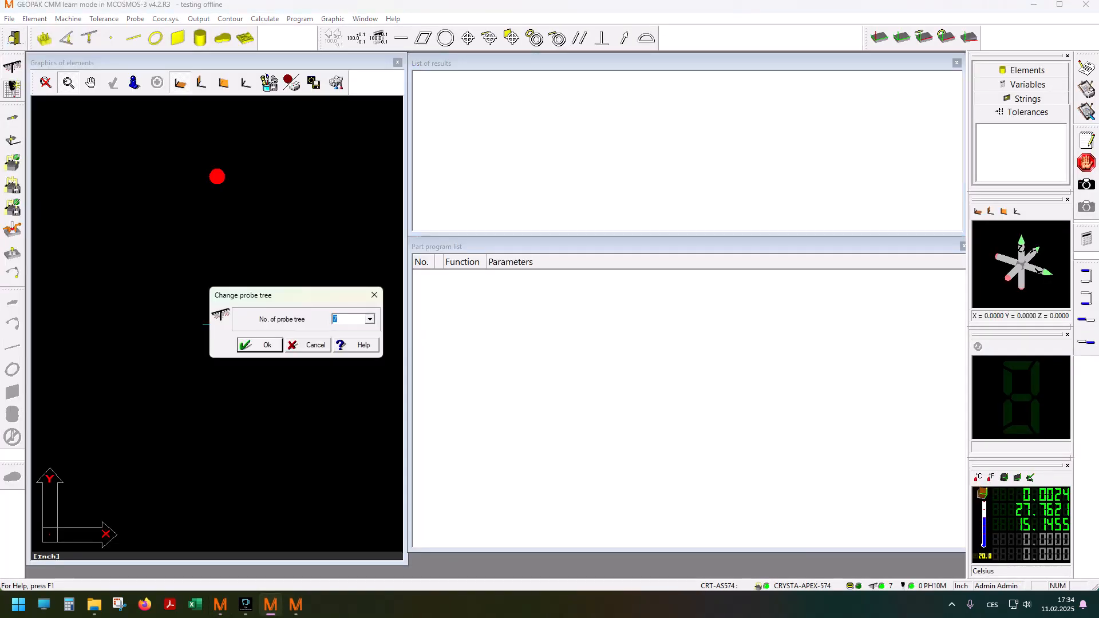
# Record probe tree 7 with probe 1, then change to probe tree 3 with probe 1
pyautogui.click(259, 345)
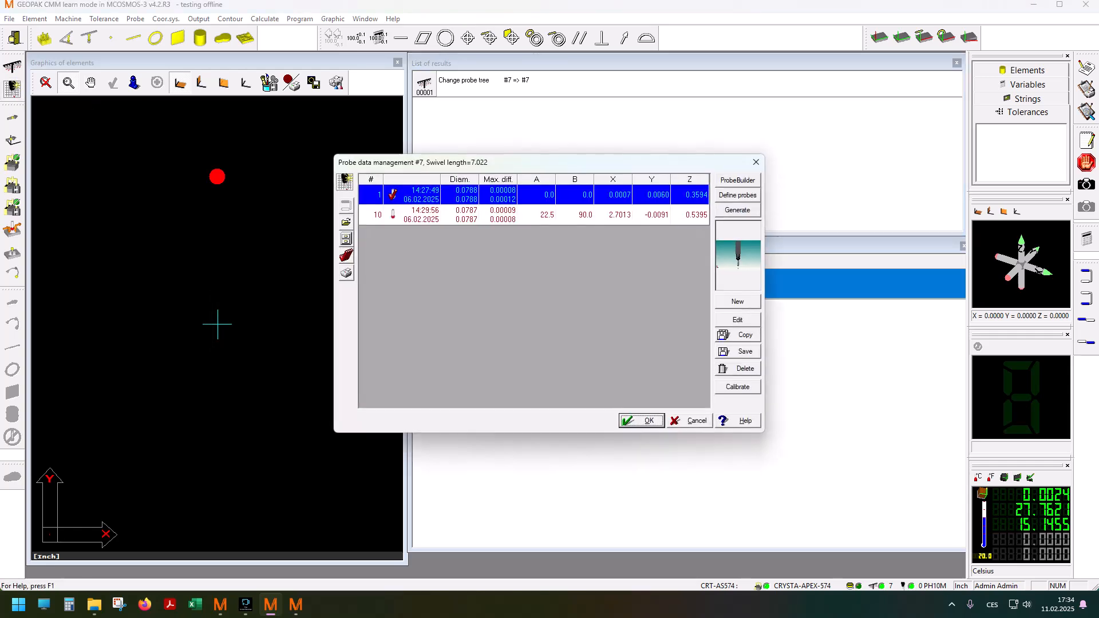
pyautogui.click(641, 421)
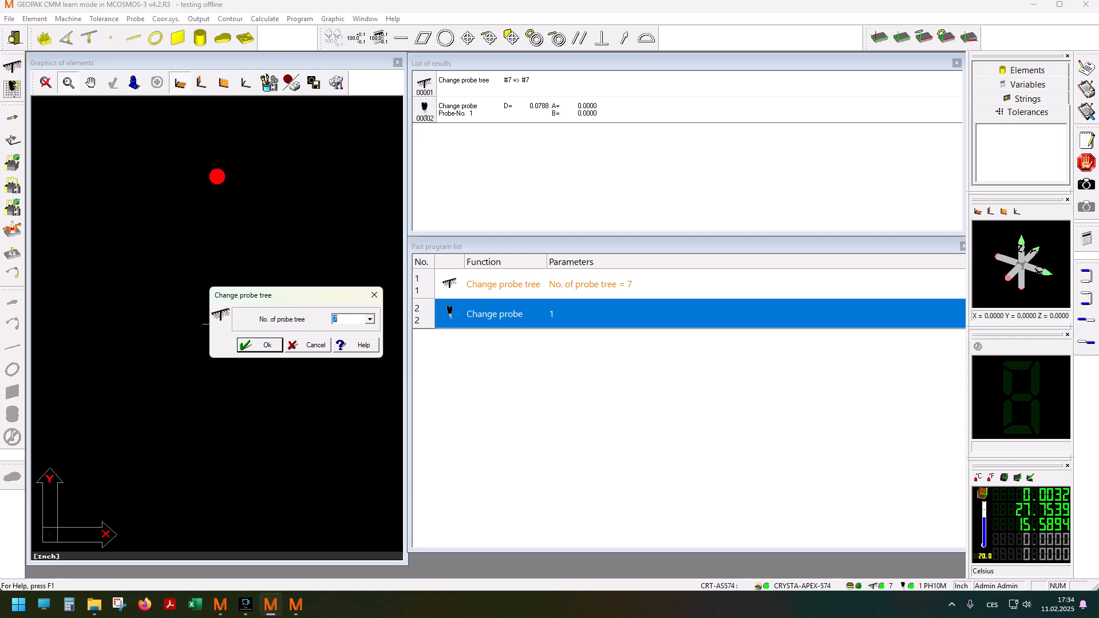
pyautogui.click(260, 345)
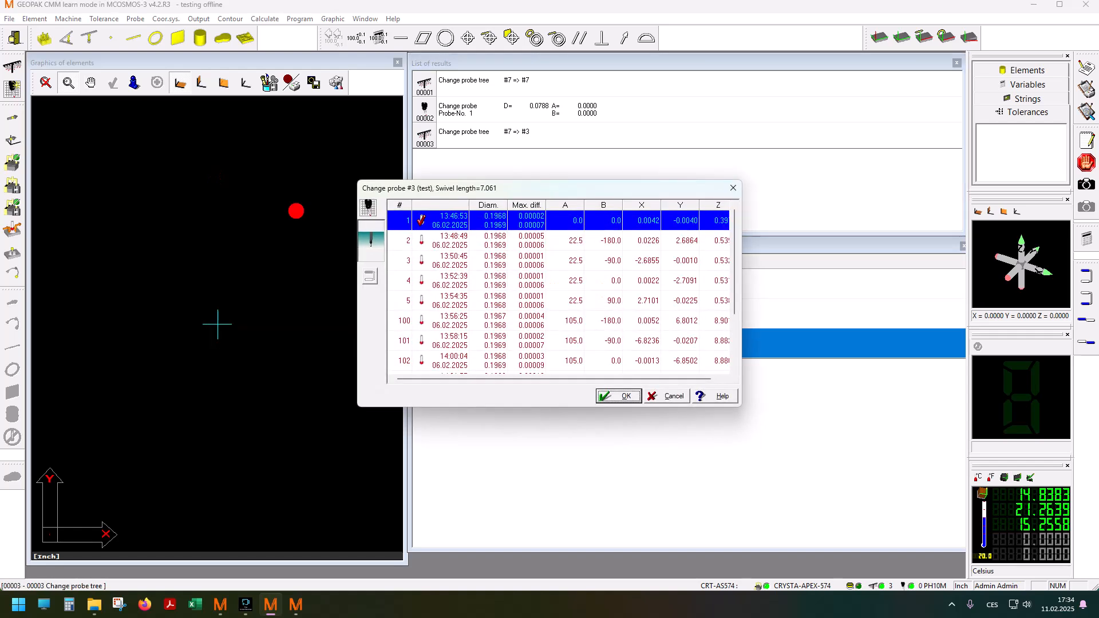
pyautogui.click(617, 396)
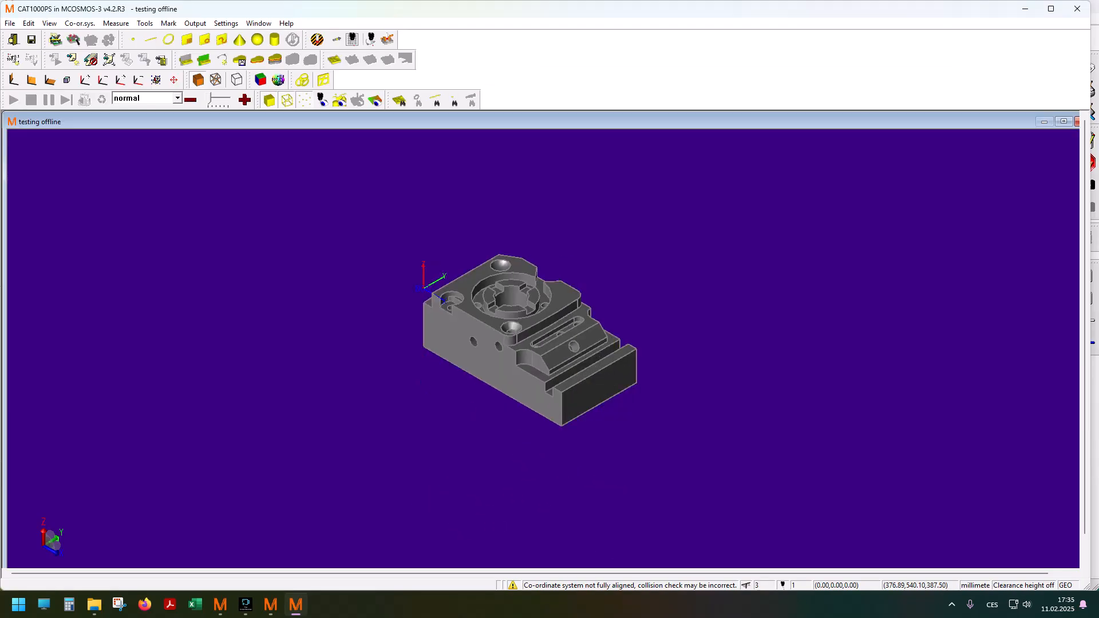
pyautogui.moveTo(370, 40)
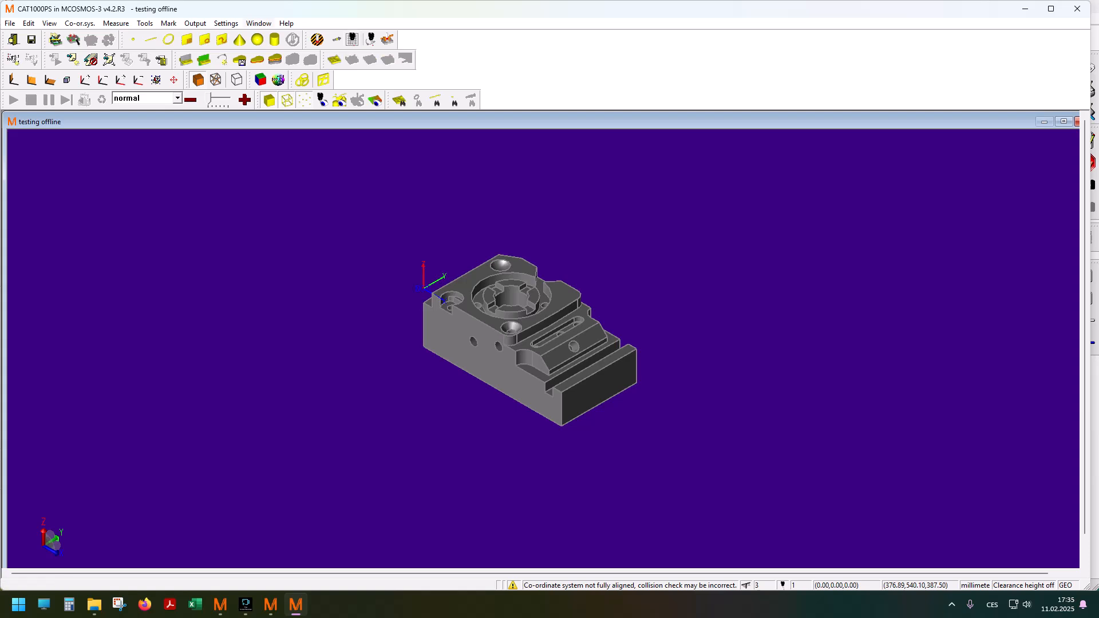
pyautogui.click(226, 23)
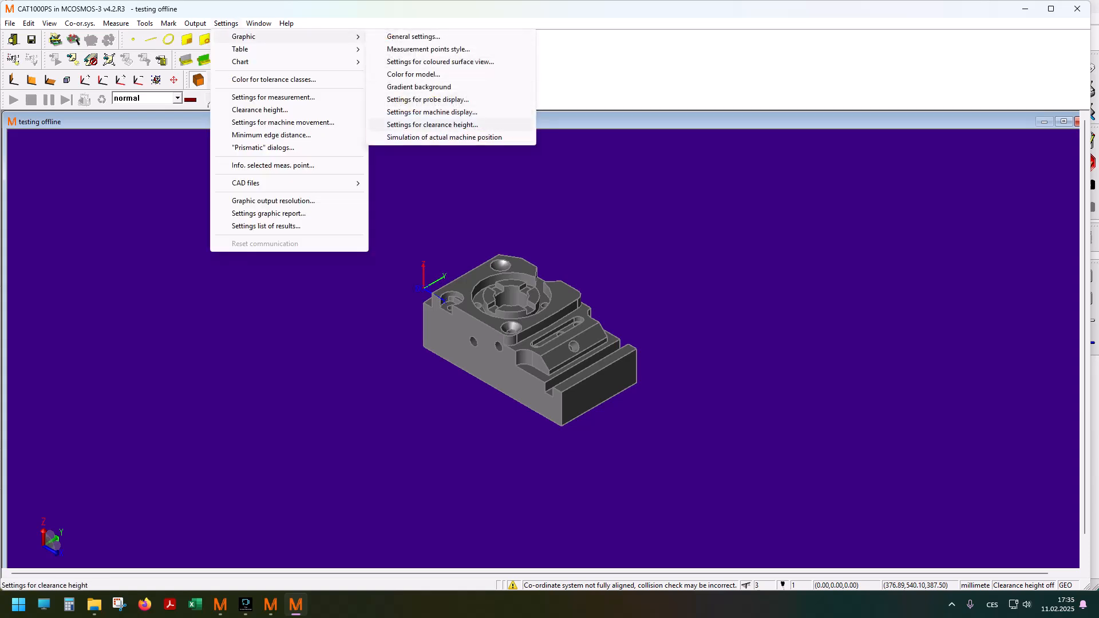
pyautogui.moveTo(432, 112)
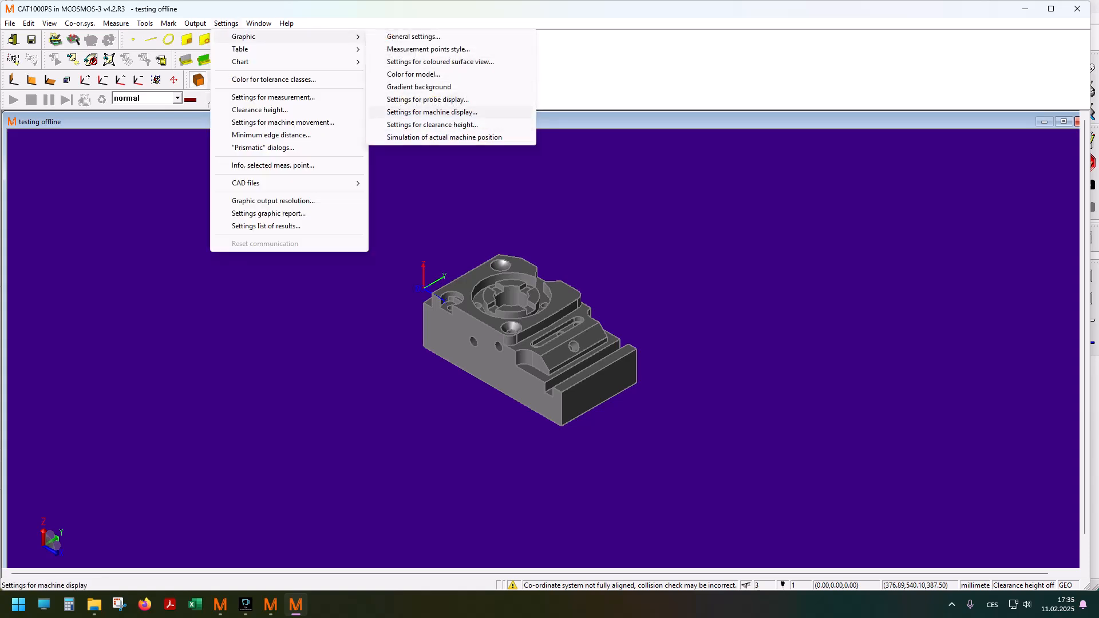
pyautogui.click(427, 98)
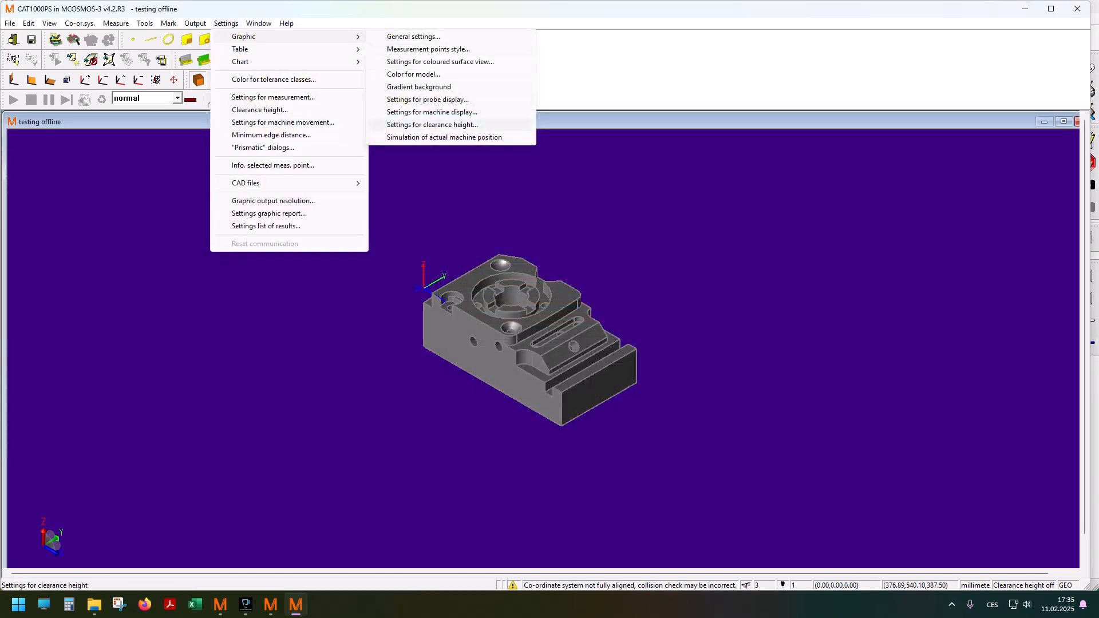
pyautogui.click(432, 112)
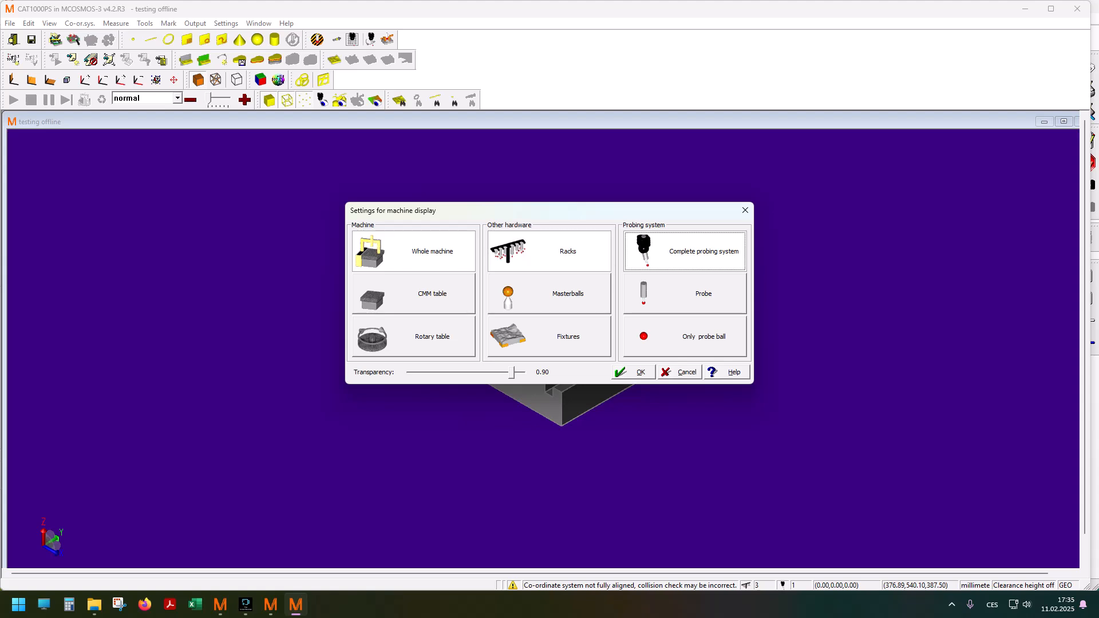
pyautogui.click(634, 371)
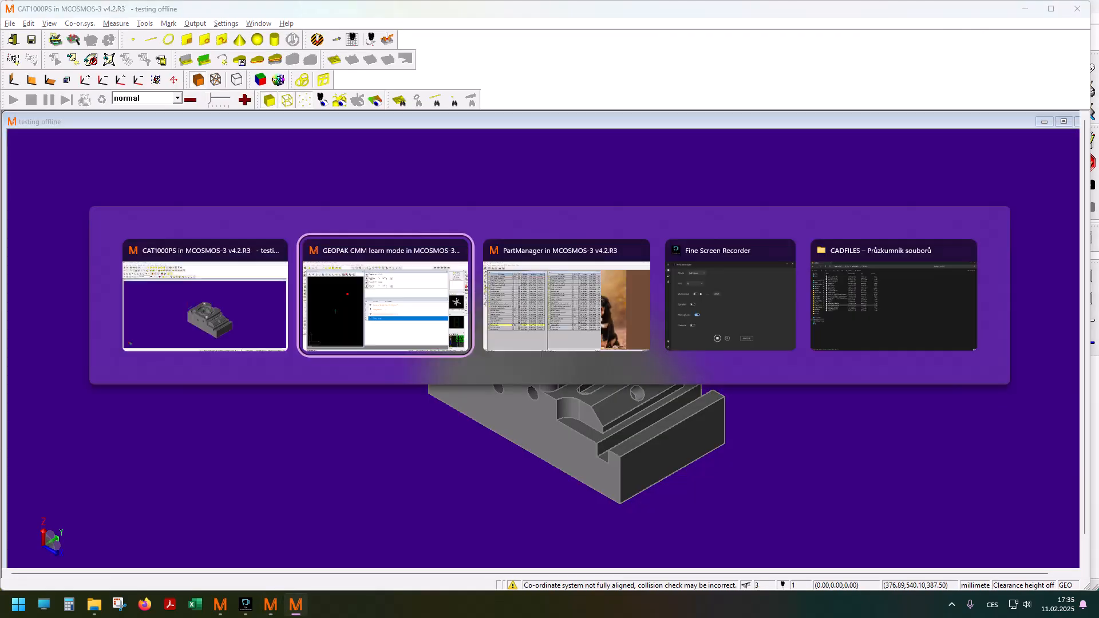
# Name the plane 'top face manual' and accept distance 0 with angles 90, 90, 0
pyautogui.click(205, 251)
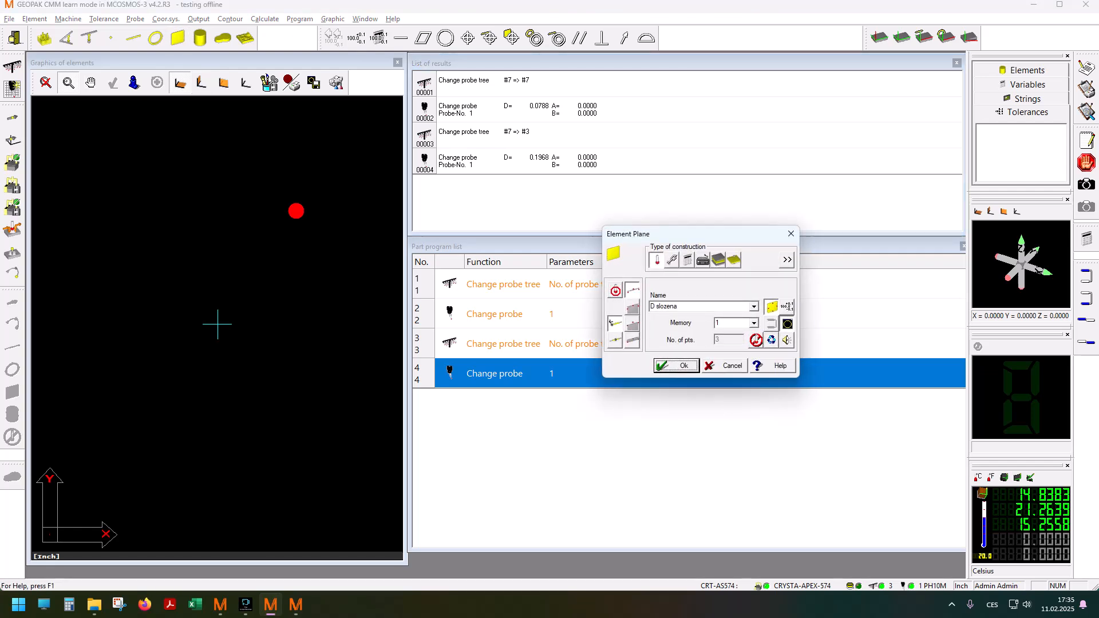
pyautogui.moveTo(671, 260)
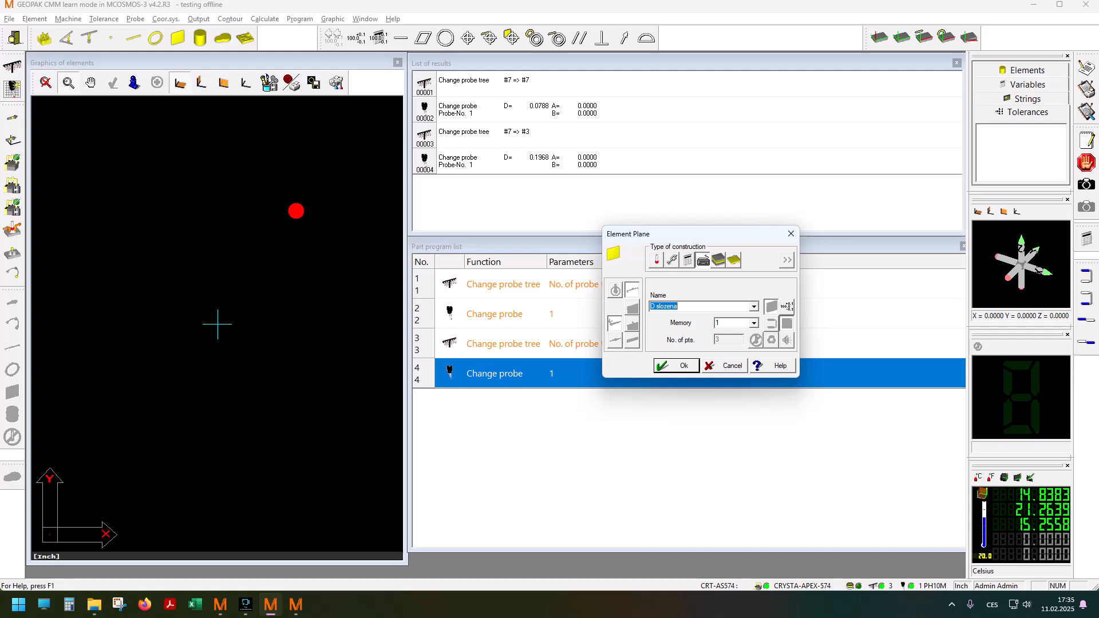
pyautogui.write('top face')
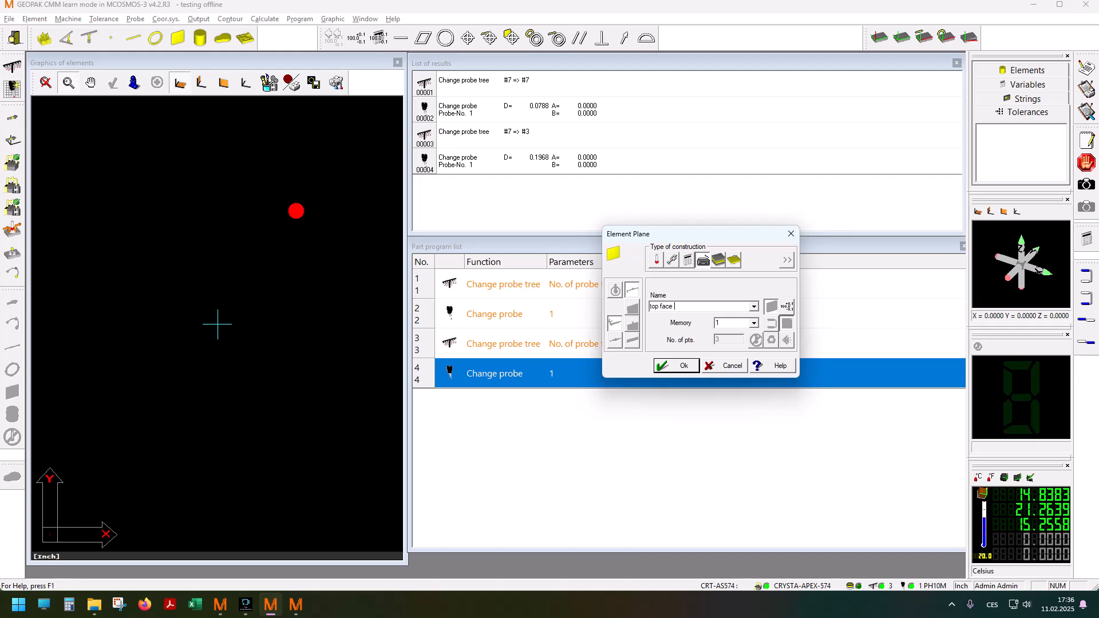
pyautogui.write('manual')
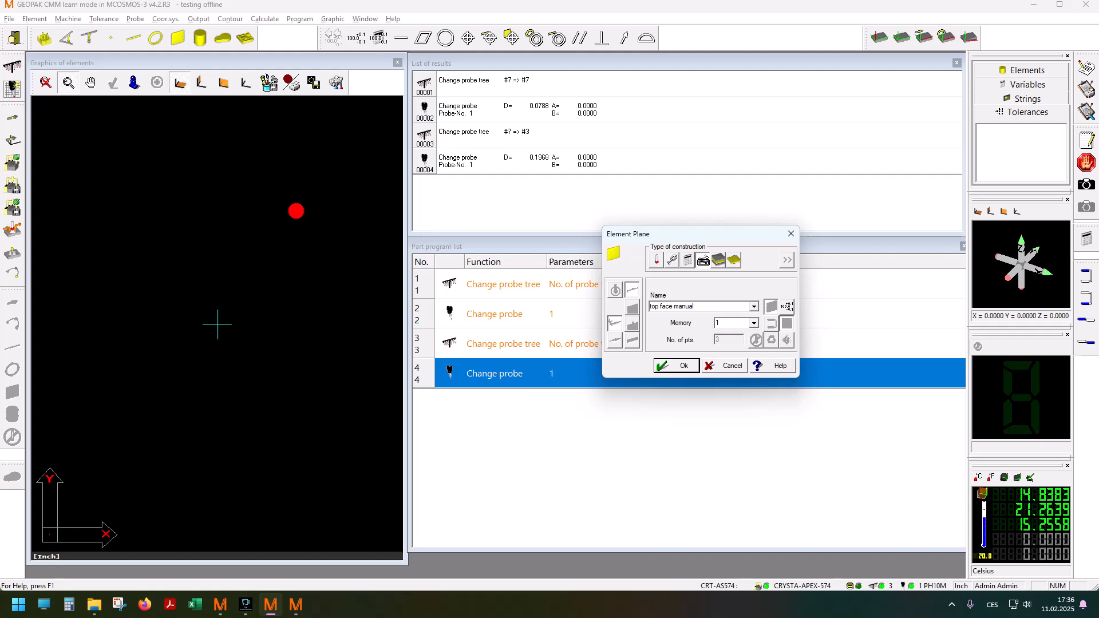
pyautogui.click(674, 366)
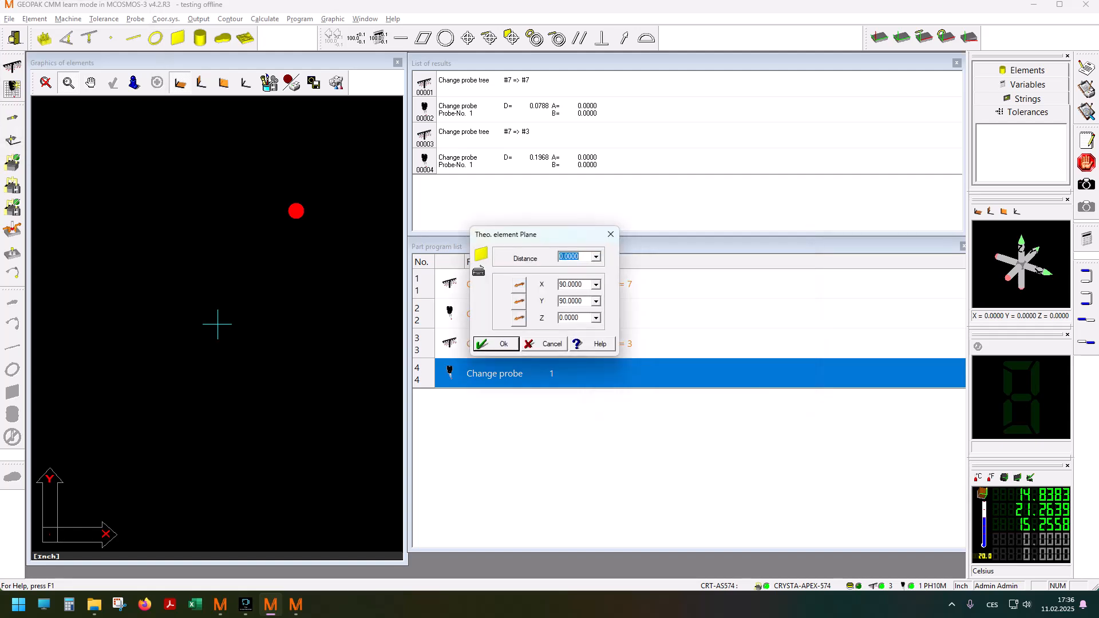
pyautogui.click(495, 343)
pyautogui.write('X axis ma')
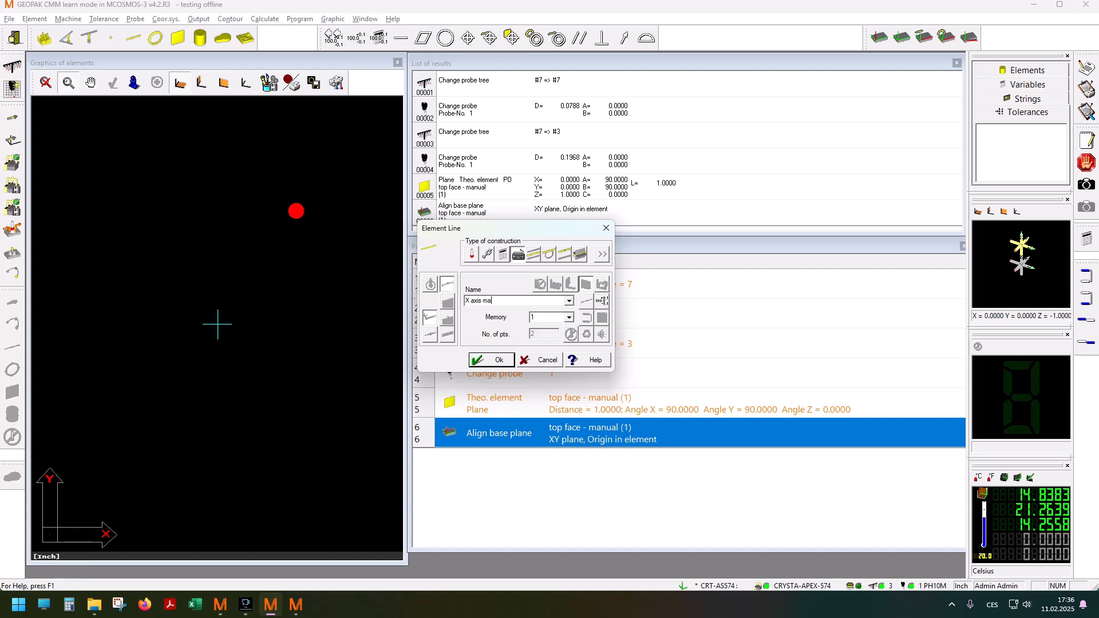
# Define line 'X axis manual', length 3 at X 3, Y 2, and begin axis-parallel alignment
pyautogui.write('nual')
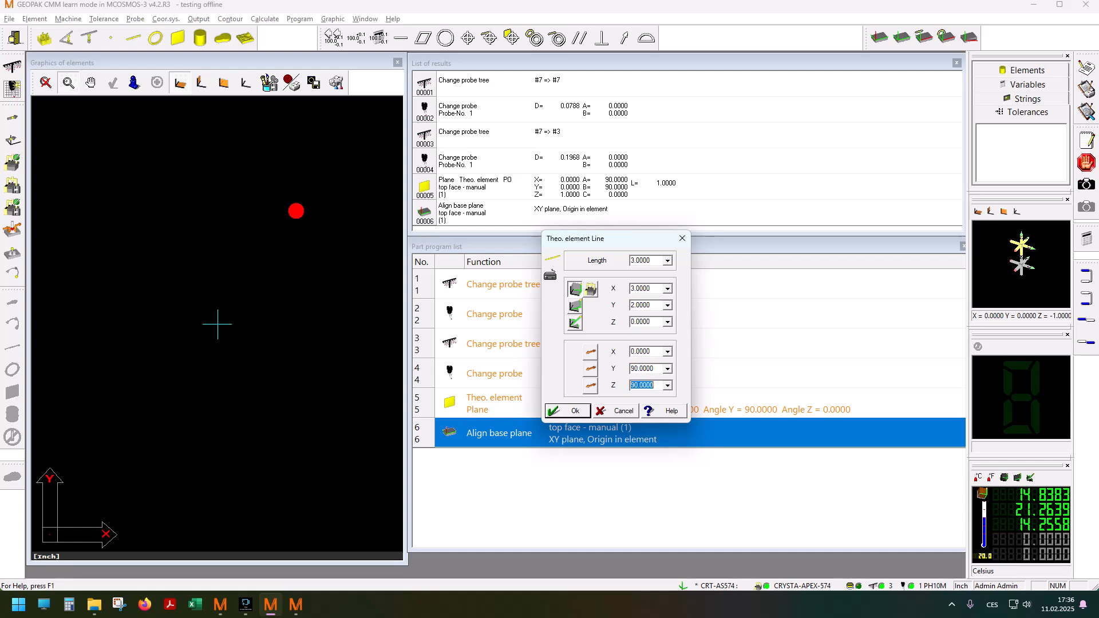
pyautogui.click(567, 410)
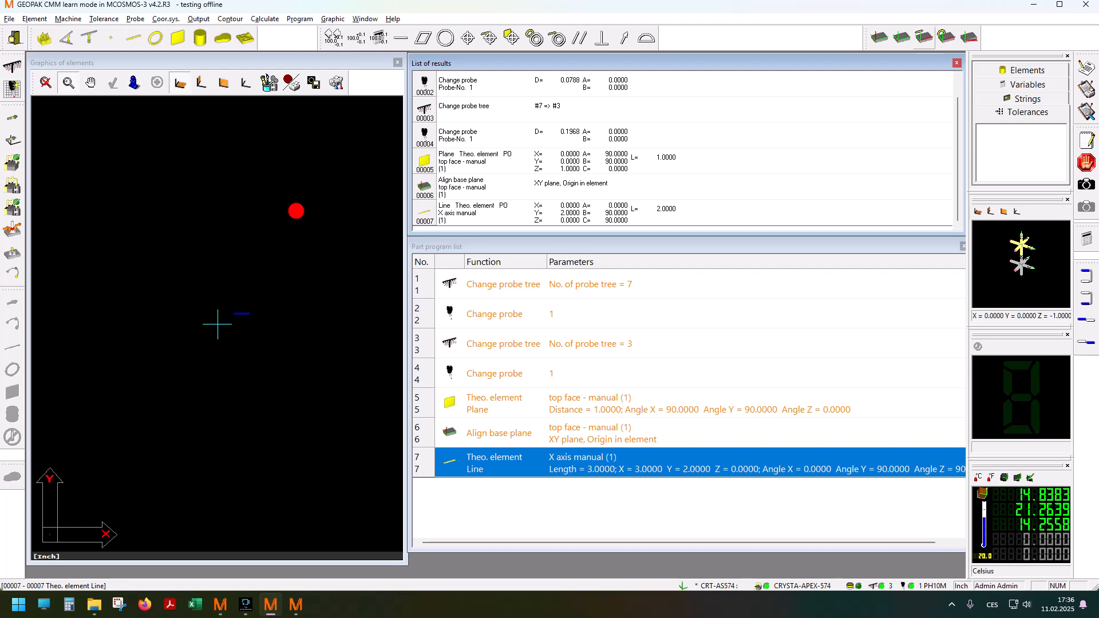
pyautogui.click(113, 83)
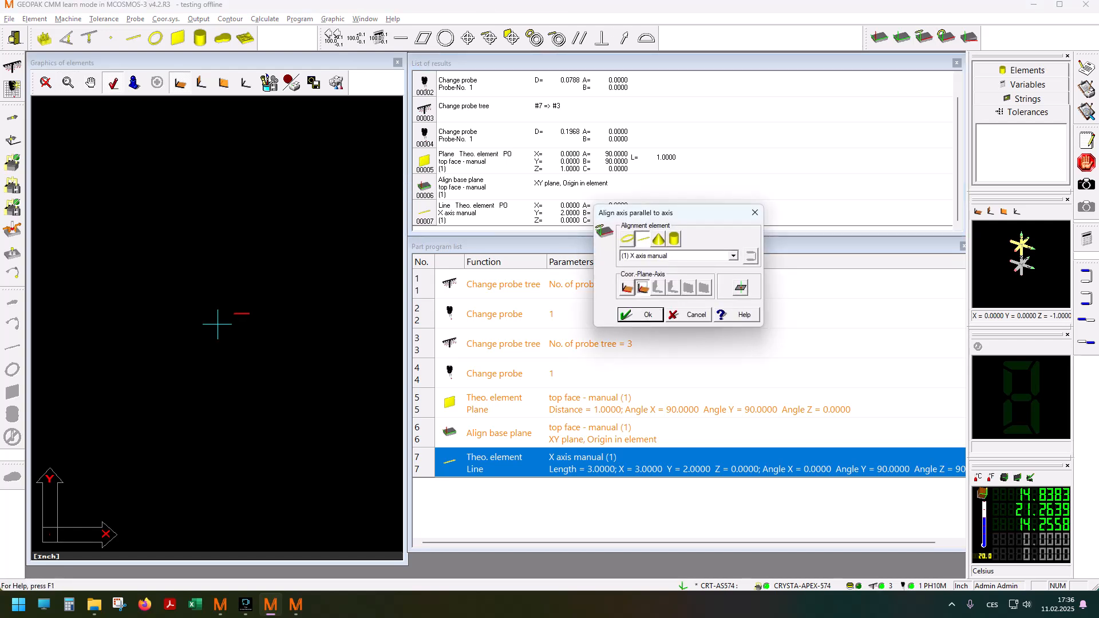
# Align the X axis to 'X axis manual' and add the theoretical line 'Y axis manual' (X 1, Y 2, angle X 90)
pyautogui.click(639, 314)
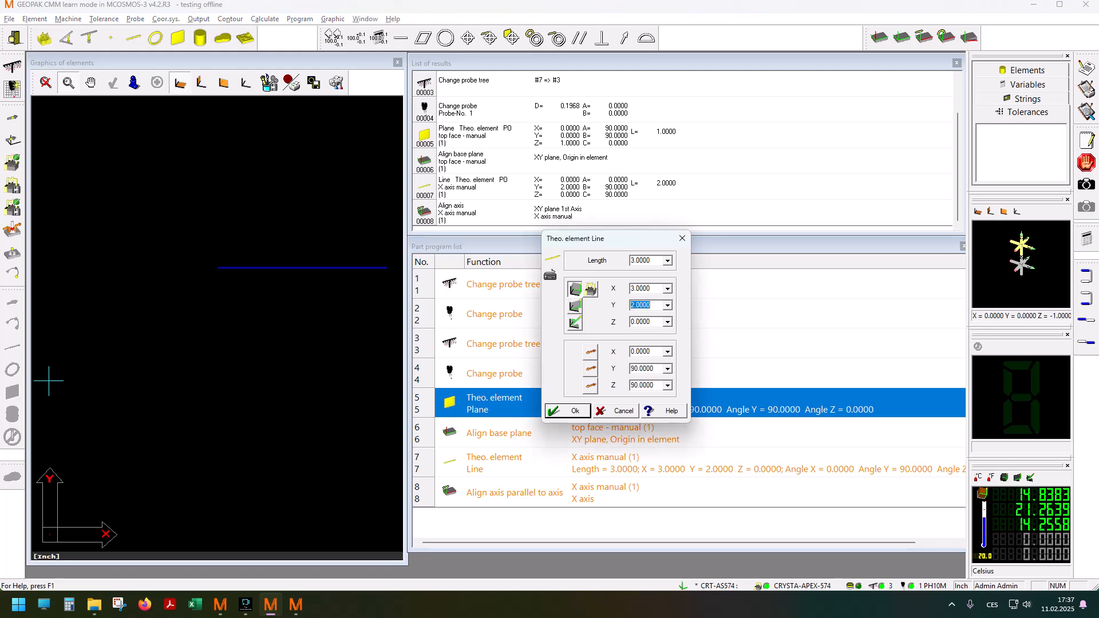
pyautogui.write('1')
pyautogui.click(651, 352)
pyautogui.write('090')
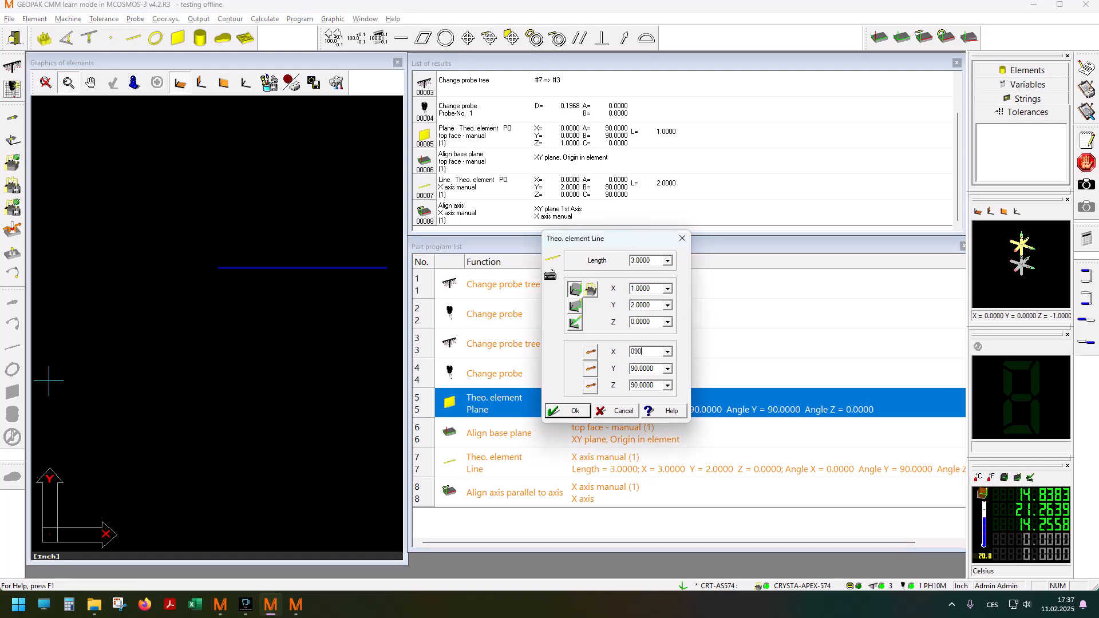
pyautogui.click(567, 410)
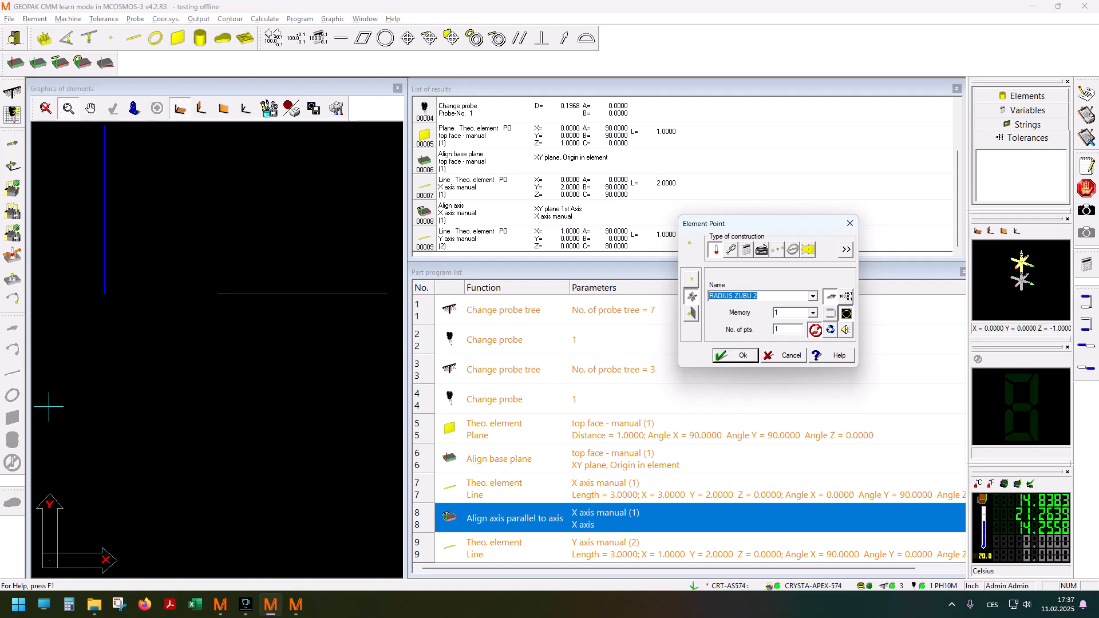
pyautogui.write('XY')
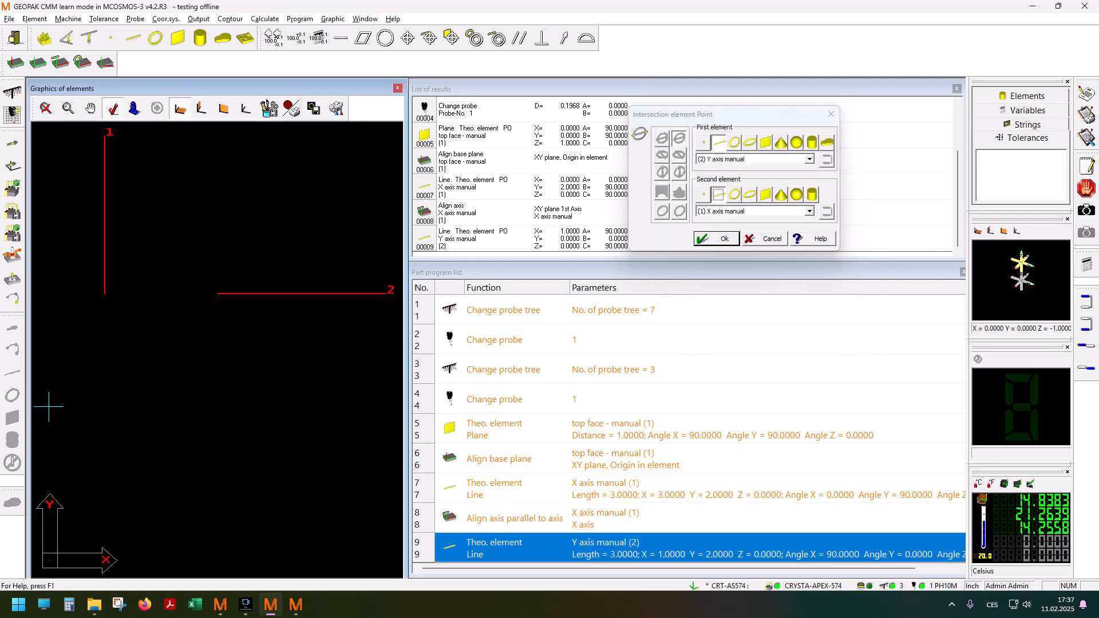
# Create point 'XY manual' at the intersection of the two axis lines and set the origin on it
pyautogui.click(710, 239)
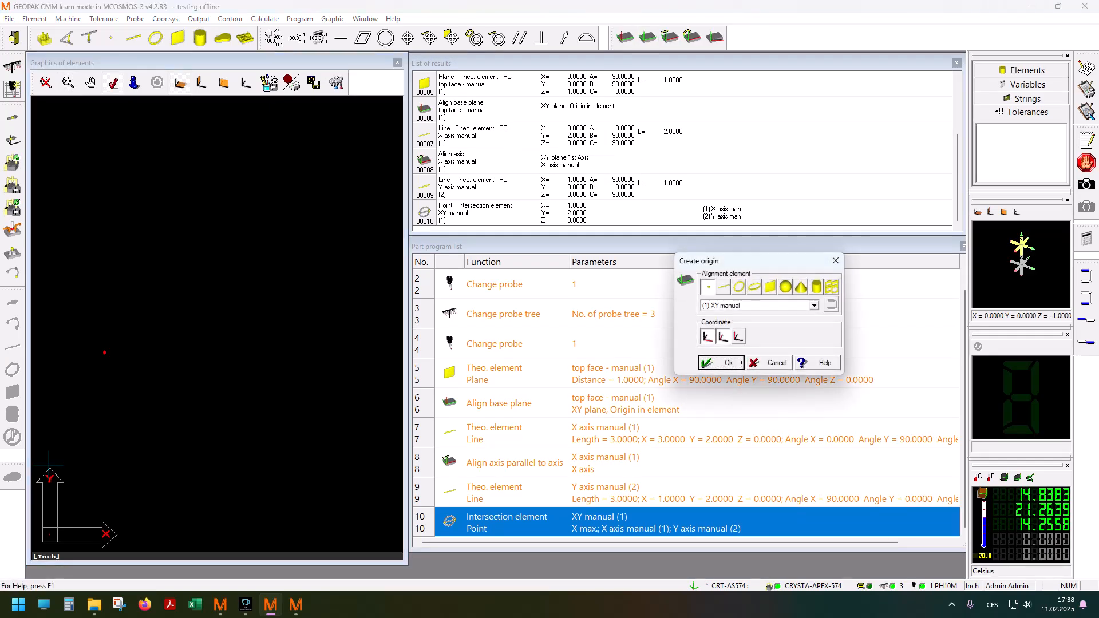
pyautogui.click(719, 363)
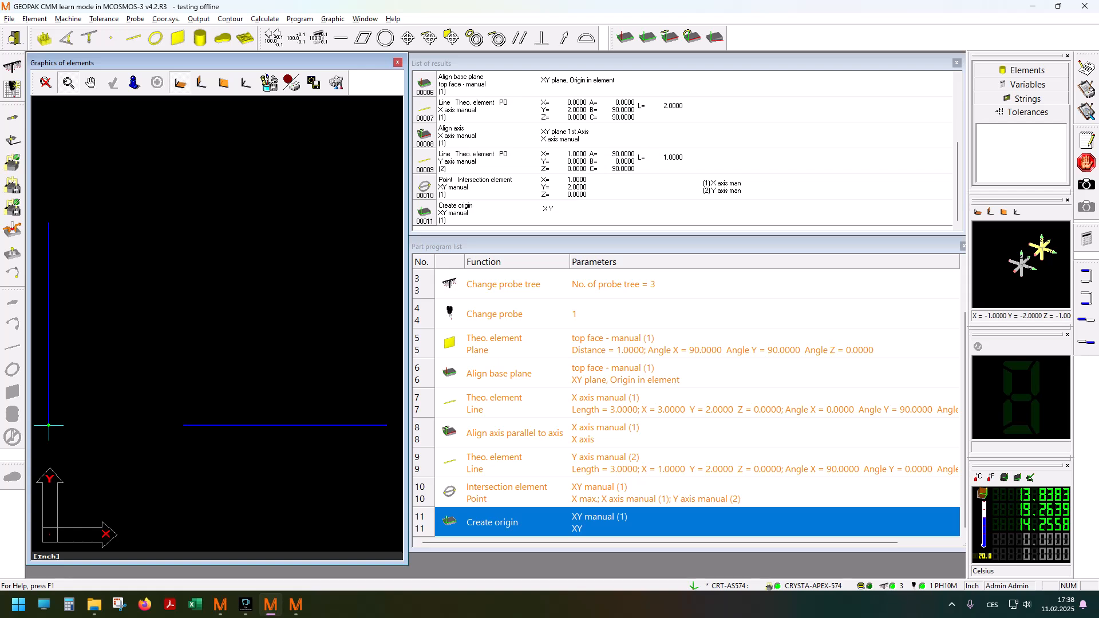
# Set the relation to the CAD coordinate system as 'Defined: apply future coordinate system changes'
pyautogui.doubleClick(491, 522)
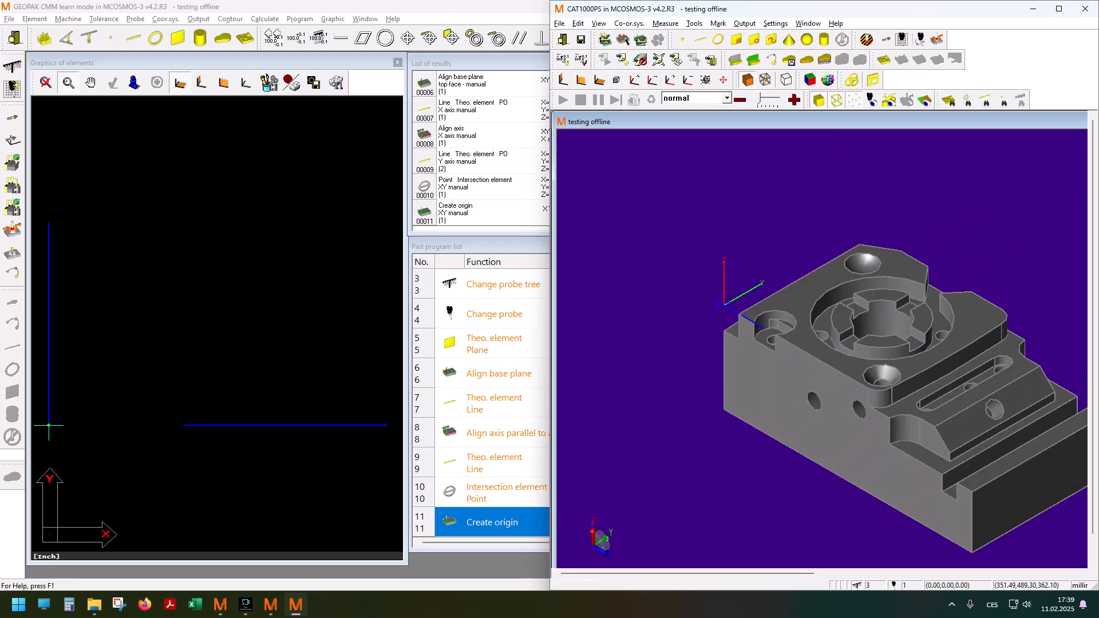
pyautogui.click(198, 19)
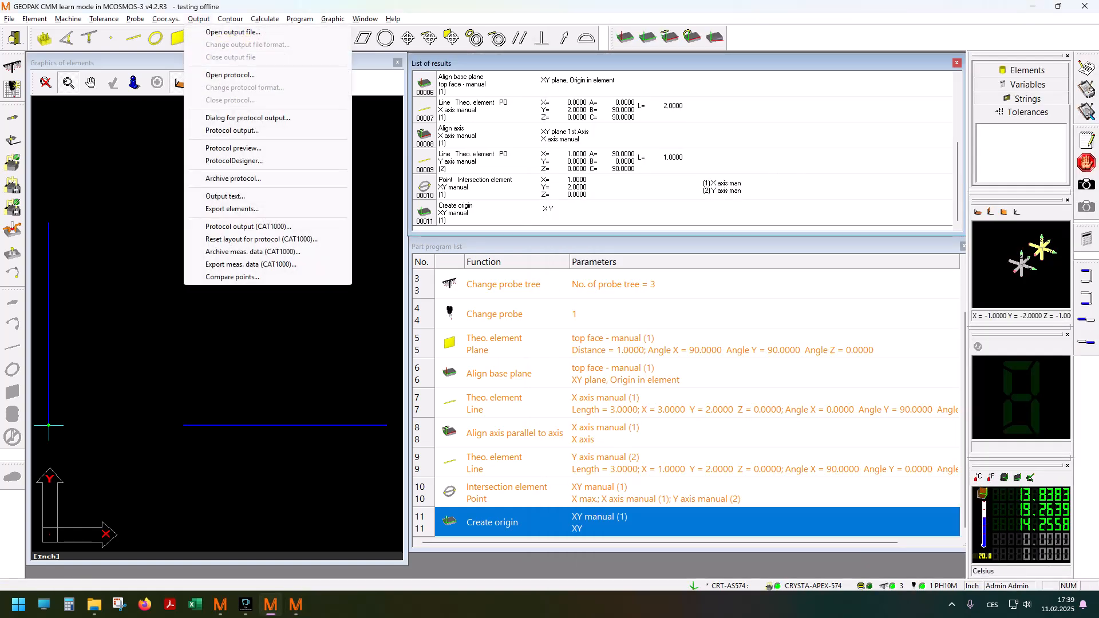
pyautogui.click(165, 20)
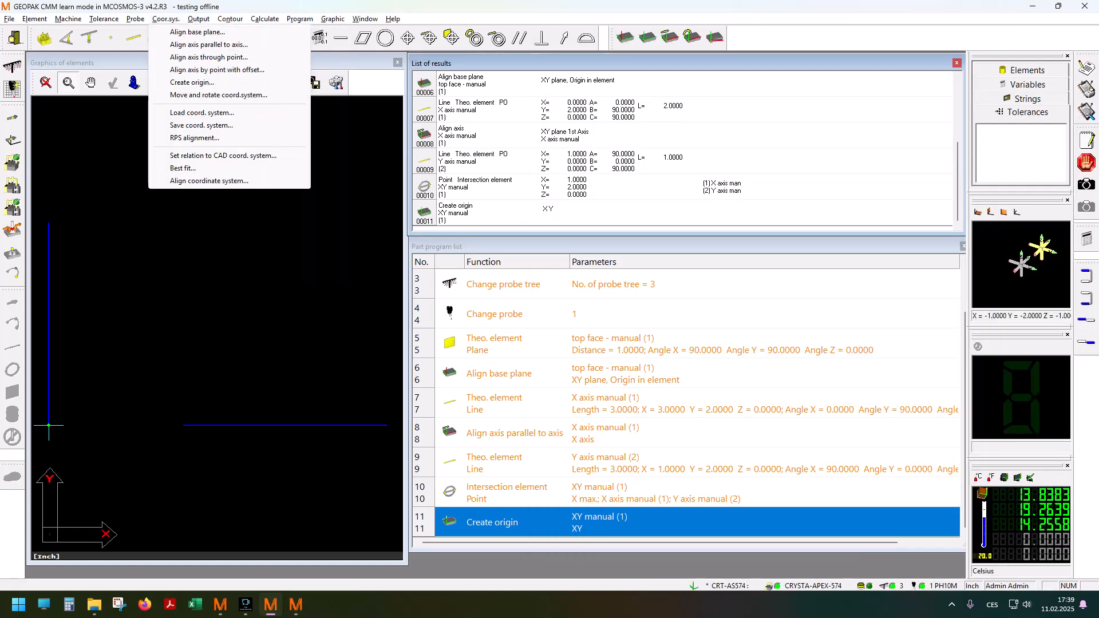
pyautogui.moveTo(221, 156)
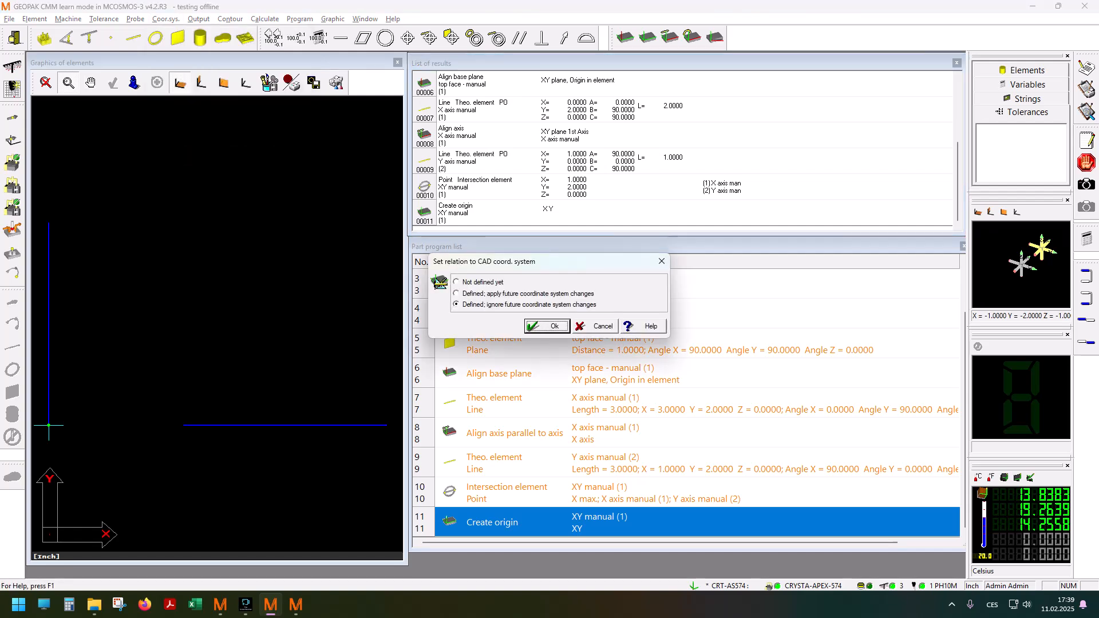
pyautogui.click(457, 282)
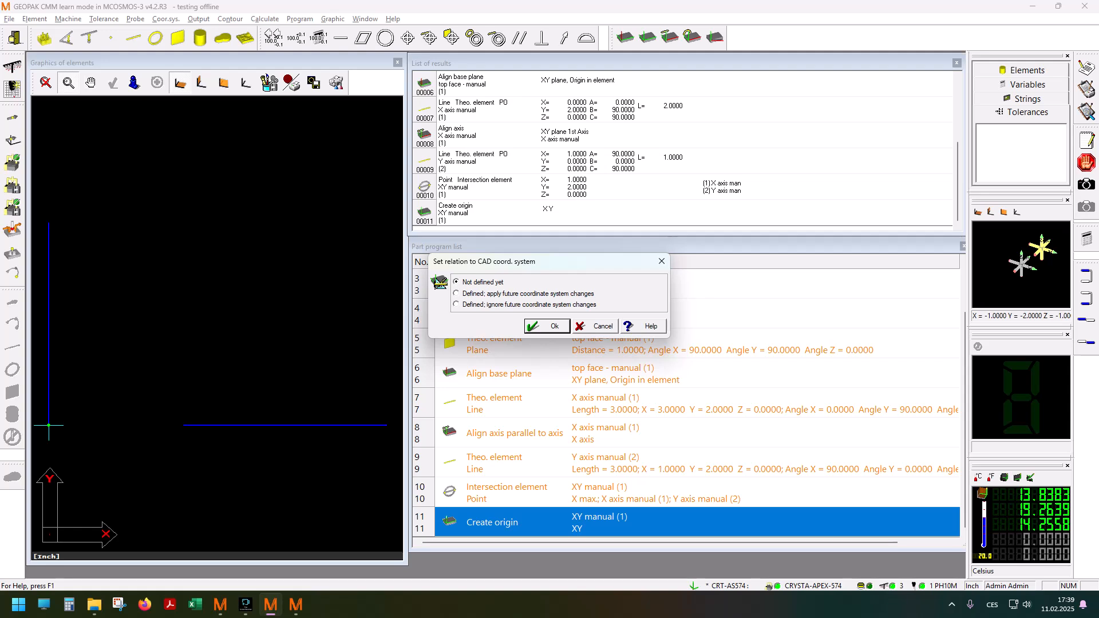
pyautogui.click(457, 305)
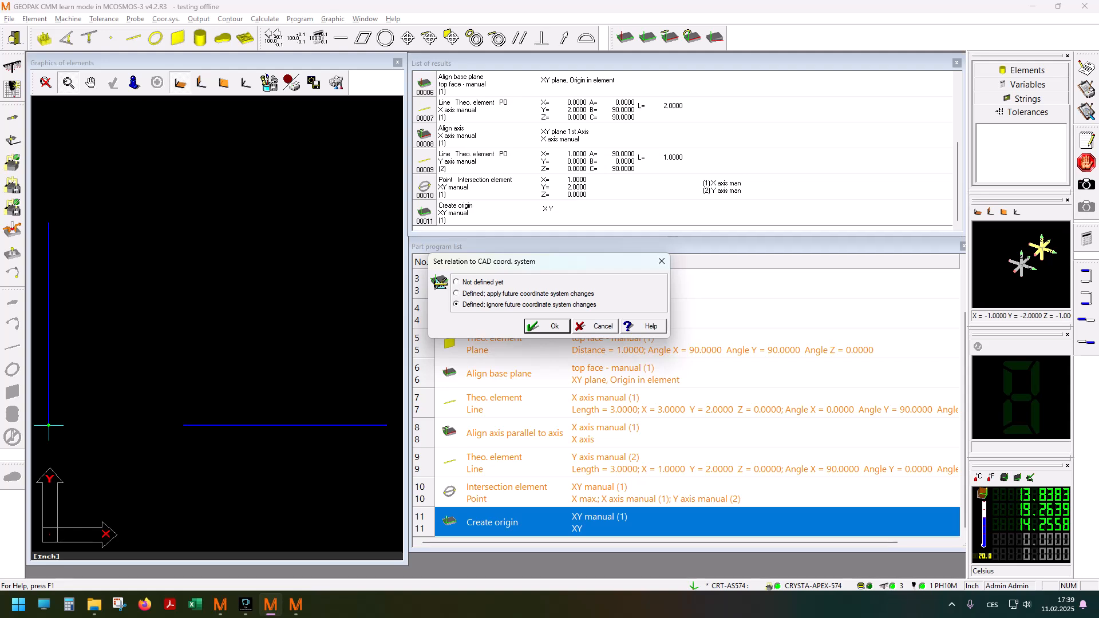
pyautogui.click(457, 293)
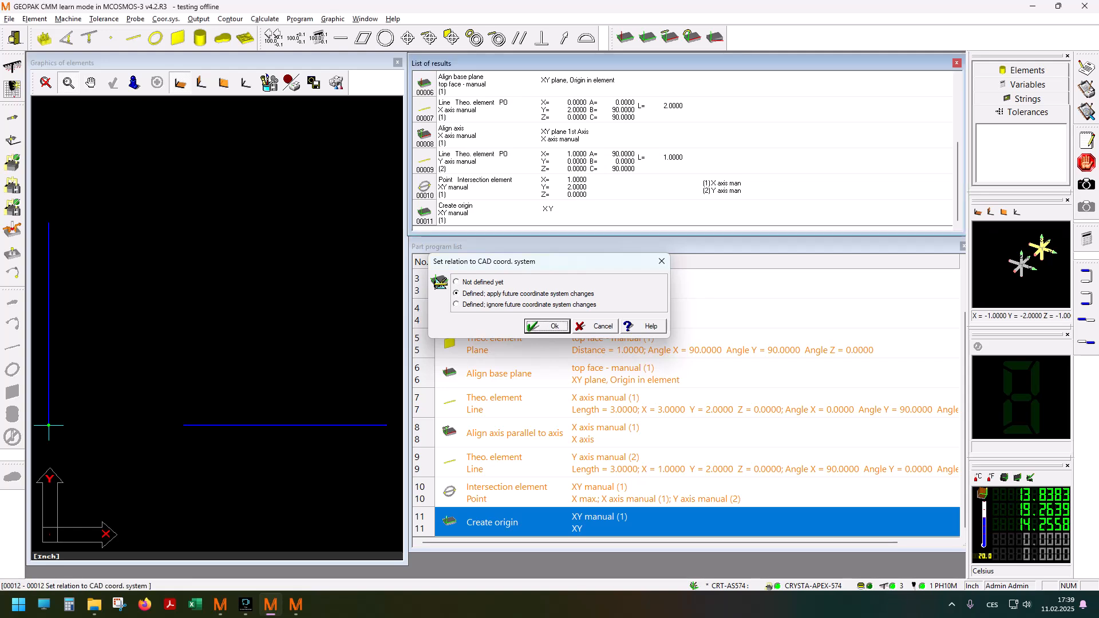
pyautogui.click(547, 327)
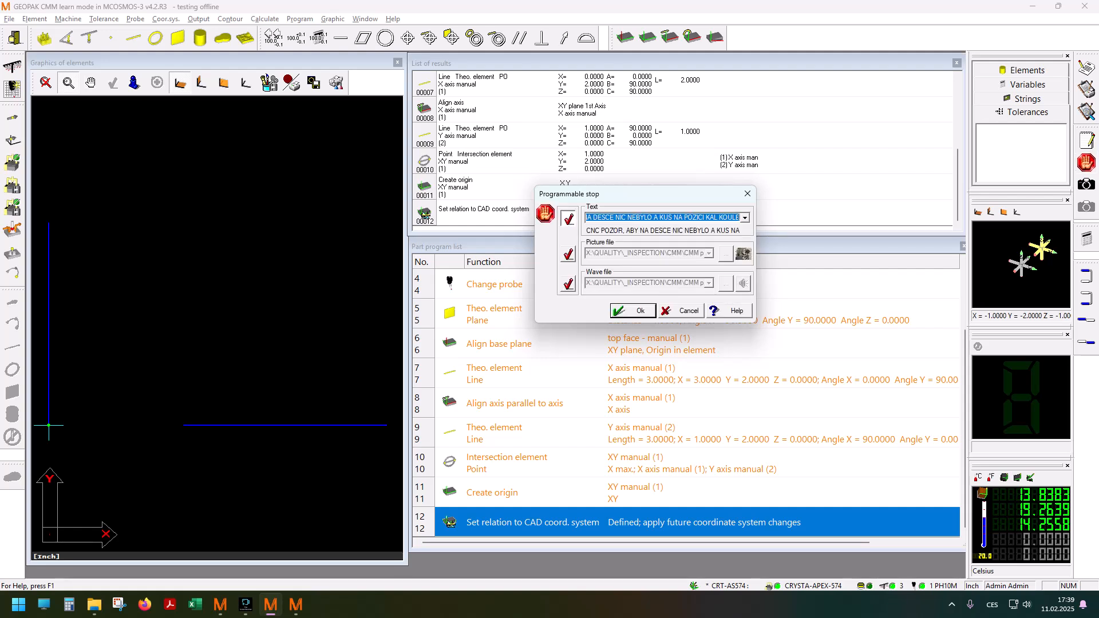
# Add the stop 'Careful, CNC running', switch CNC on at 300 mm/s movement, 3 mm/s measurement, and accept the clearance height
pyautogui.write('Careful, CNC running')
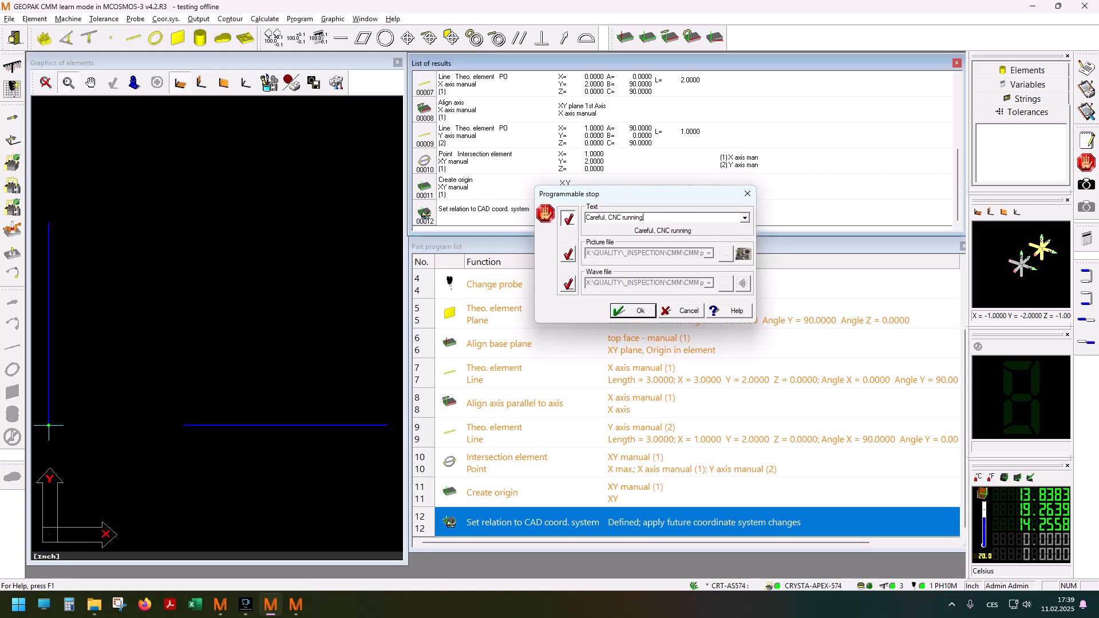
pyautogui.click(632, 310)
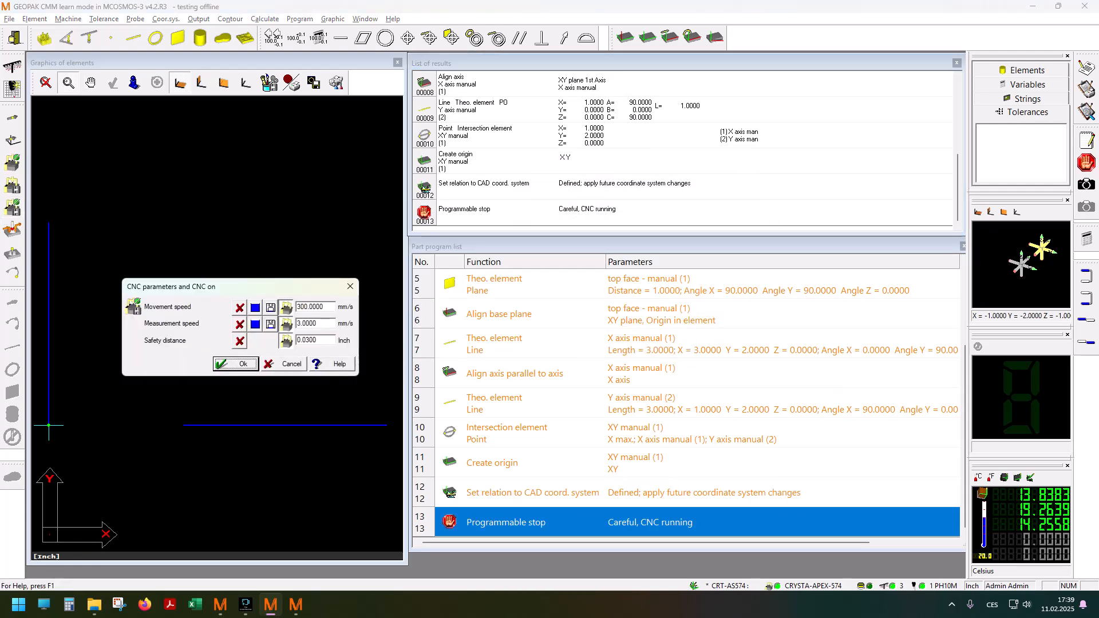
pyautogui.click(235, 364)
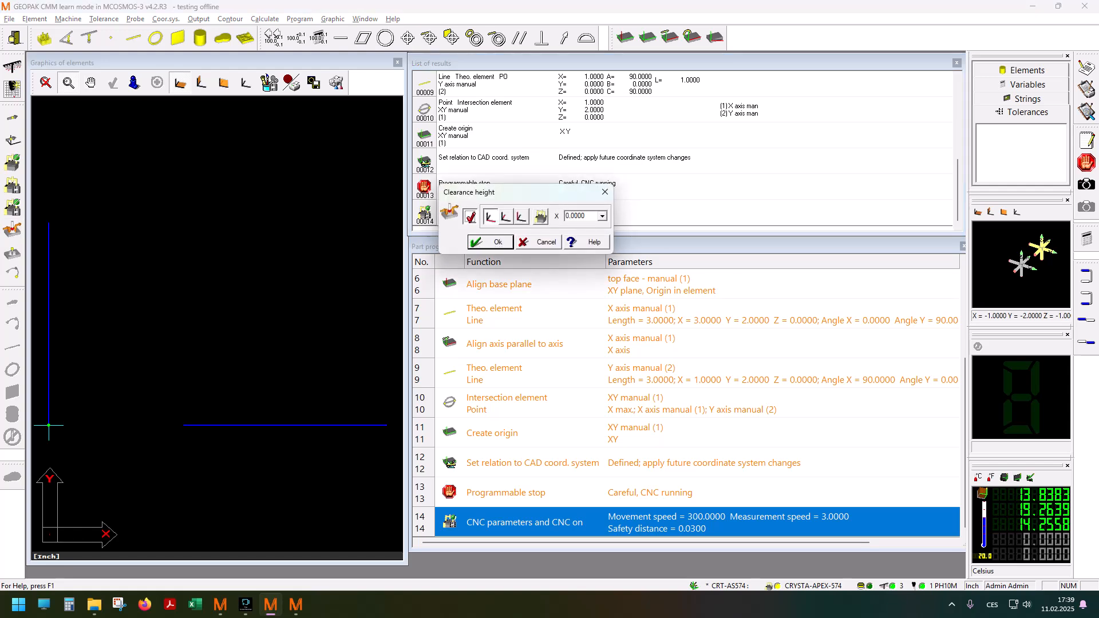
pyautogui.click(489, 242)
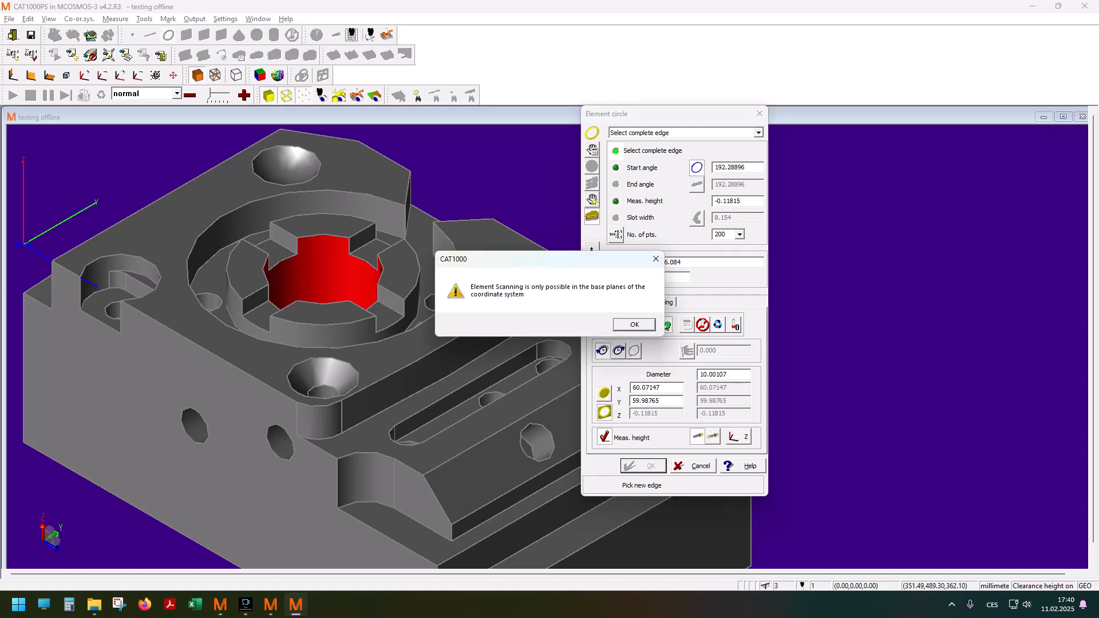
# Dismiss the scanning warning for the central bore circle element (diameter 30 at X 60, Y 45, 10 points)
pyautogui.click(633, 324)
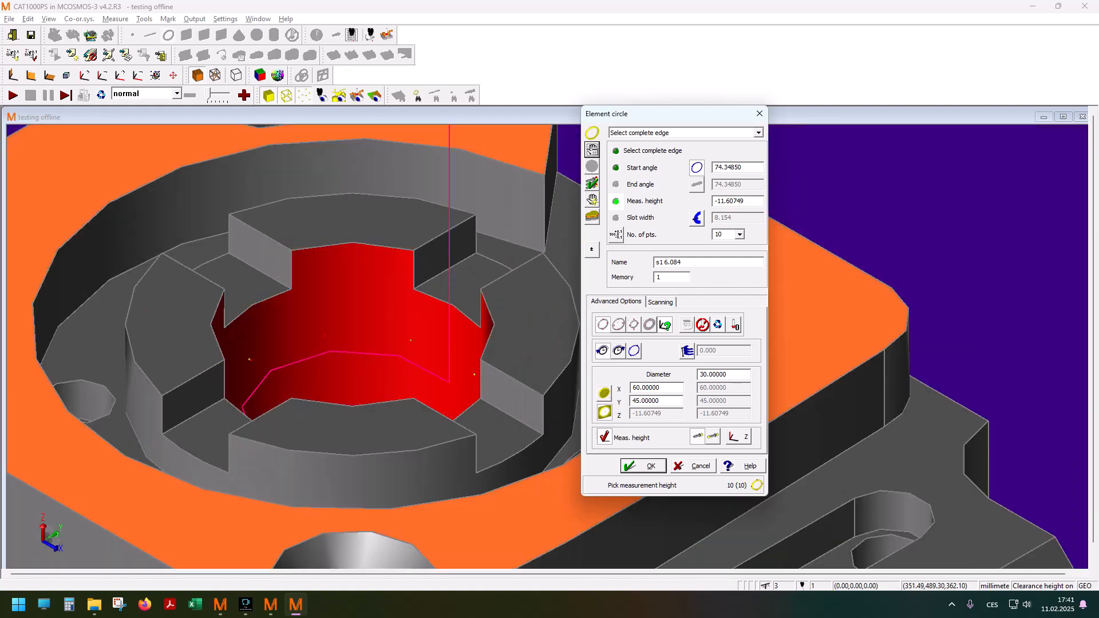
# Pick a new start angle and measurement height on the bore and rename the element to 'circle 1'
pyautogui.click(225, 19)
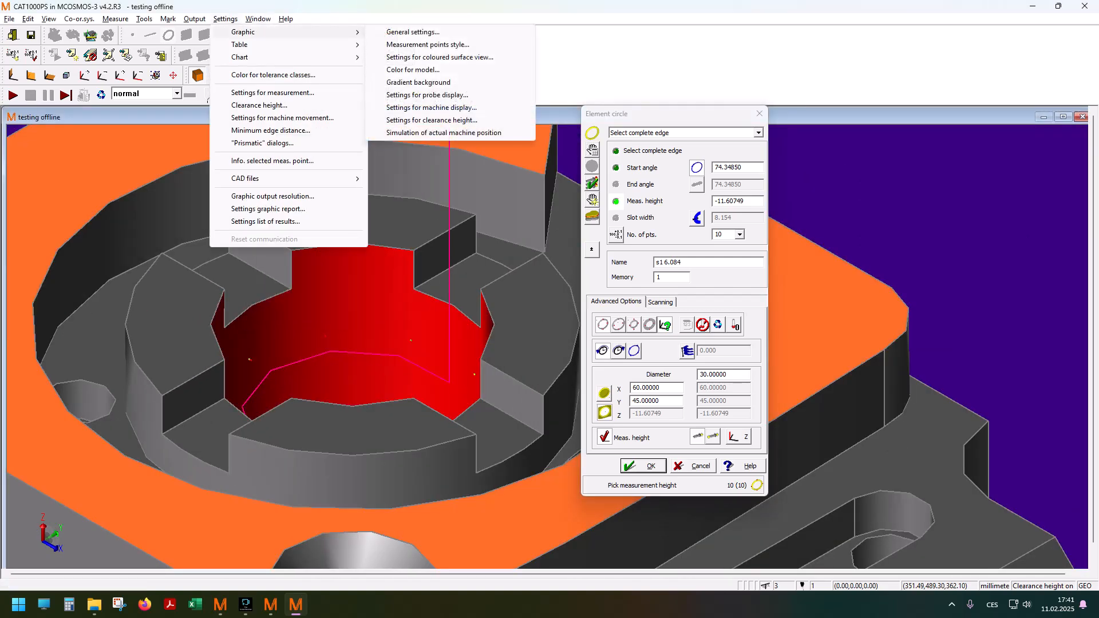
pyautogui.moveTo(432, 108)
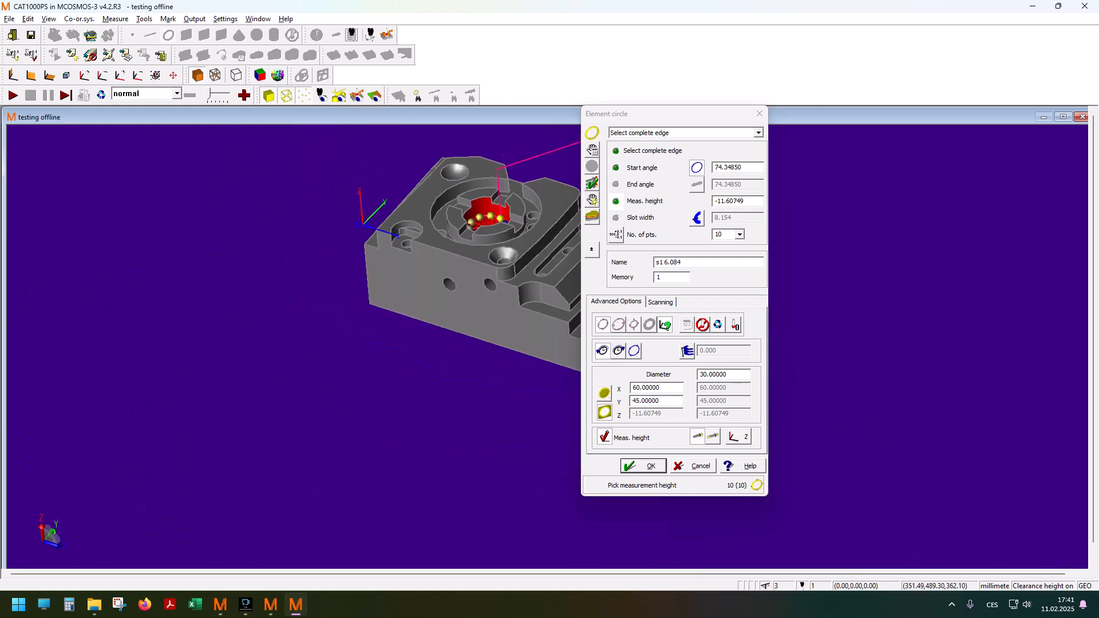
pyautogui.moveTo(634, 113); pyautogui.dragTo(750, 86)
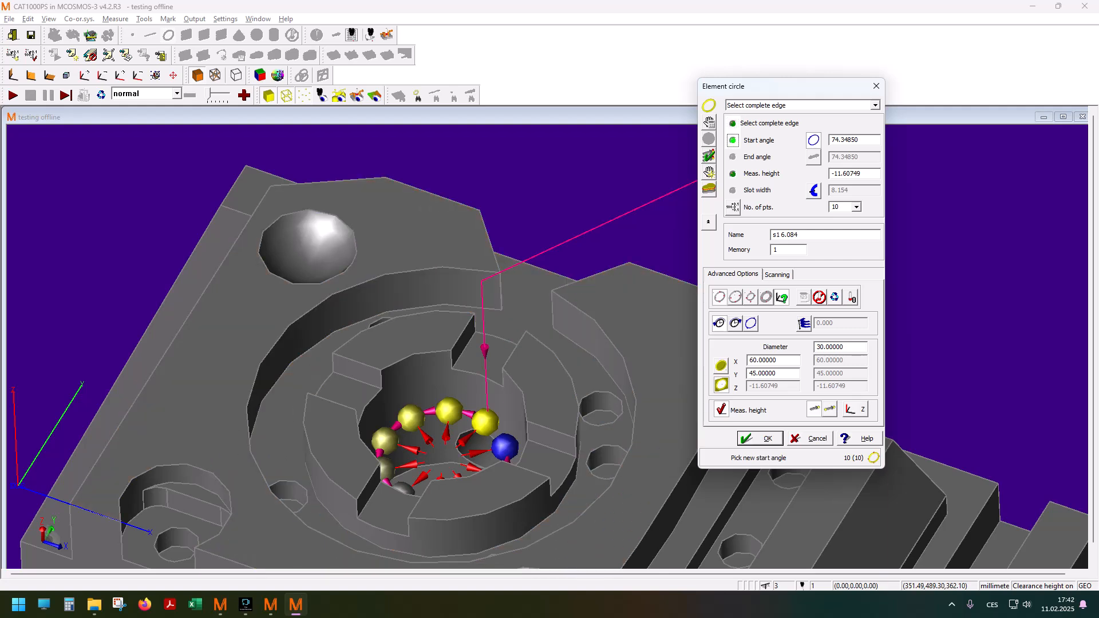
pyautogui.click(733, 122)
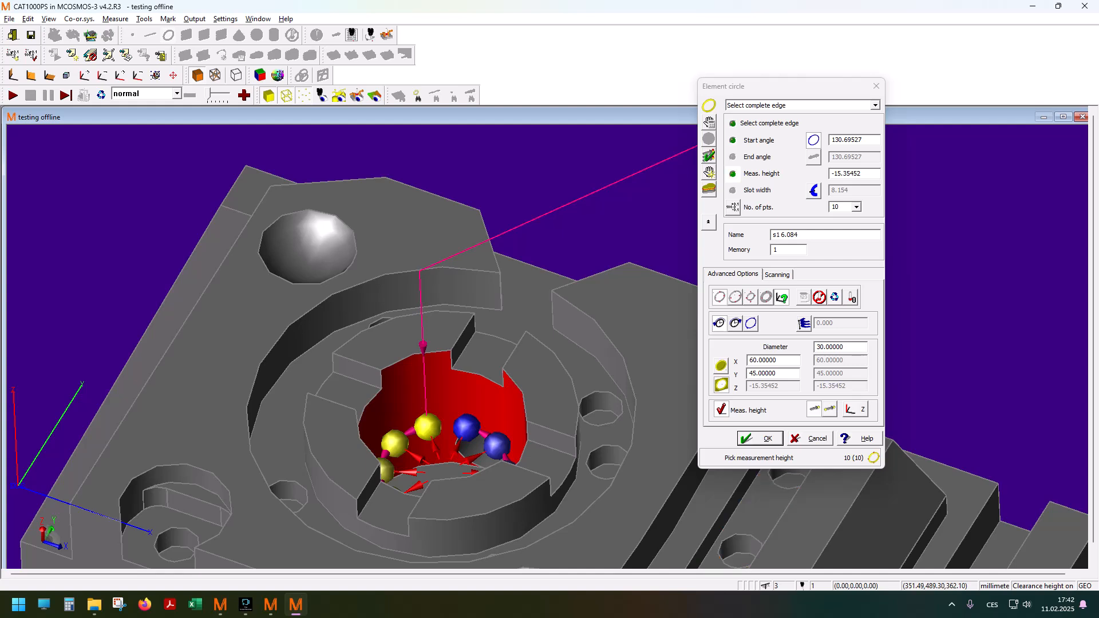
pyautogui.tripleClick(807, 233)
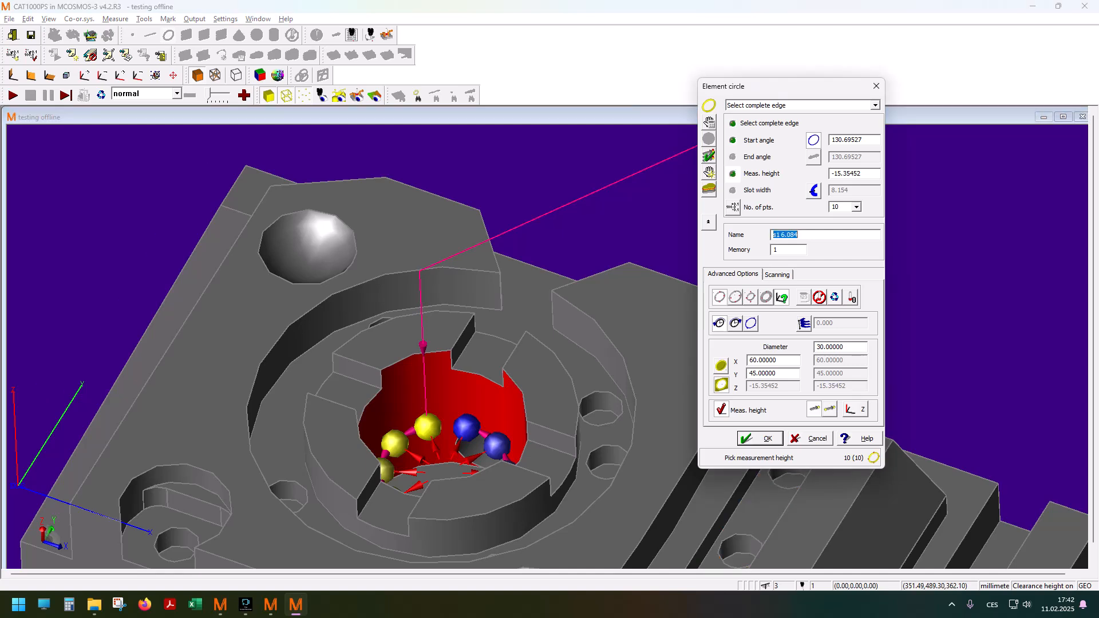
pyautogui.write('c')
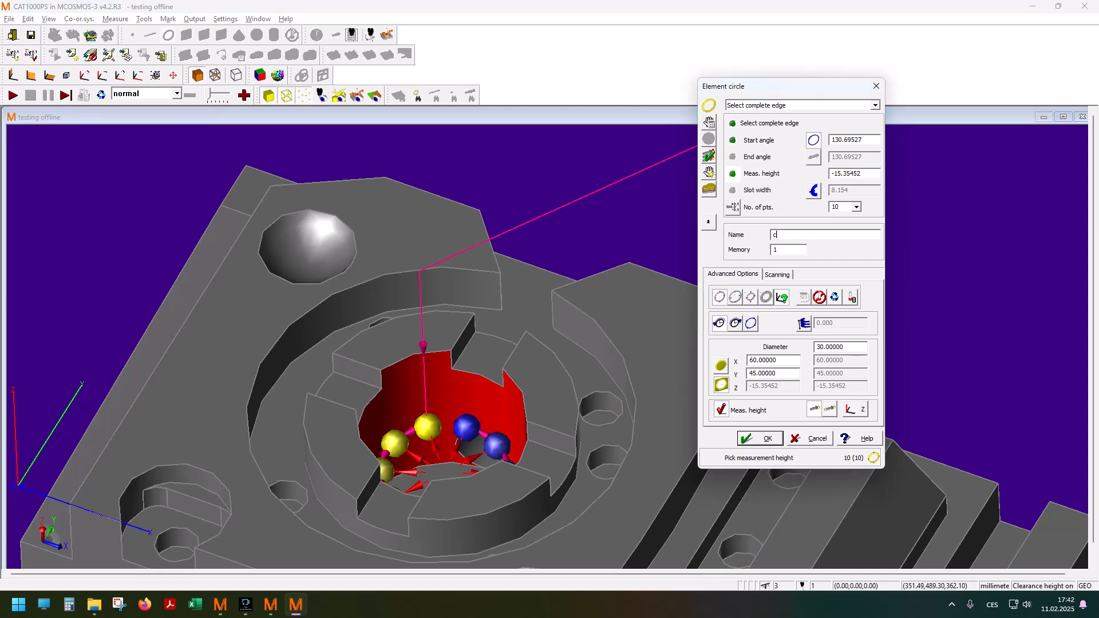
pyautogui.write('ircle 1')
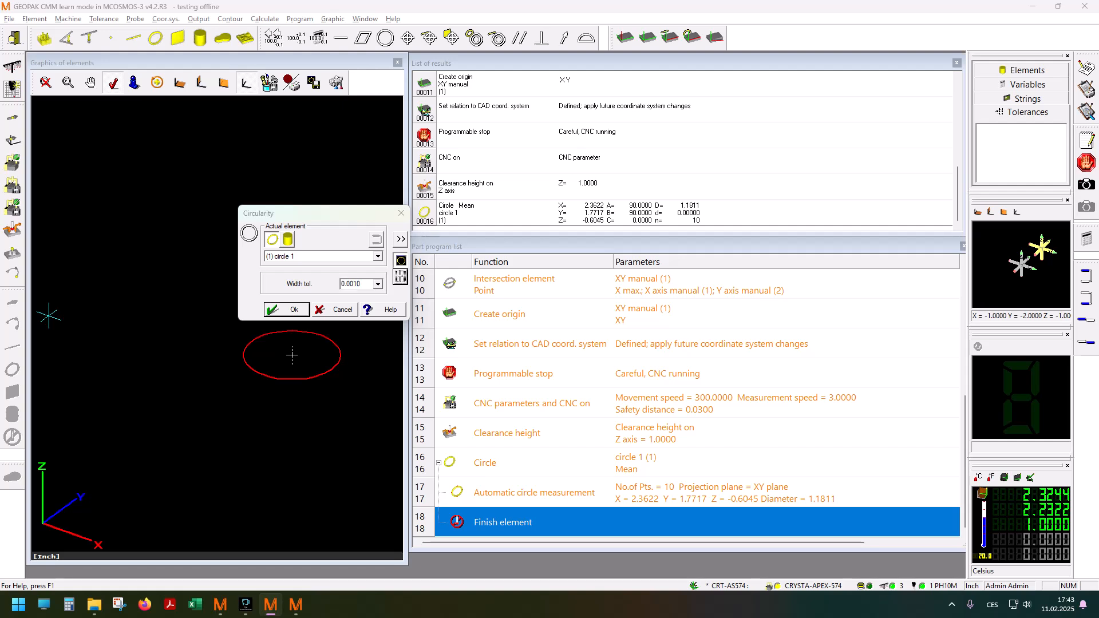
# Apply a circularity tolerance of 0.0010 to circle 1
pyautogui.click(286, 309)
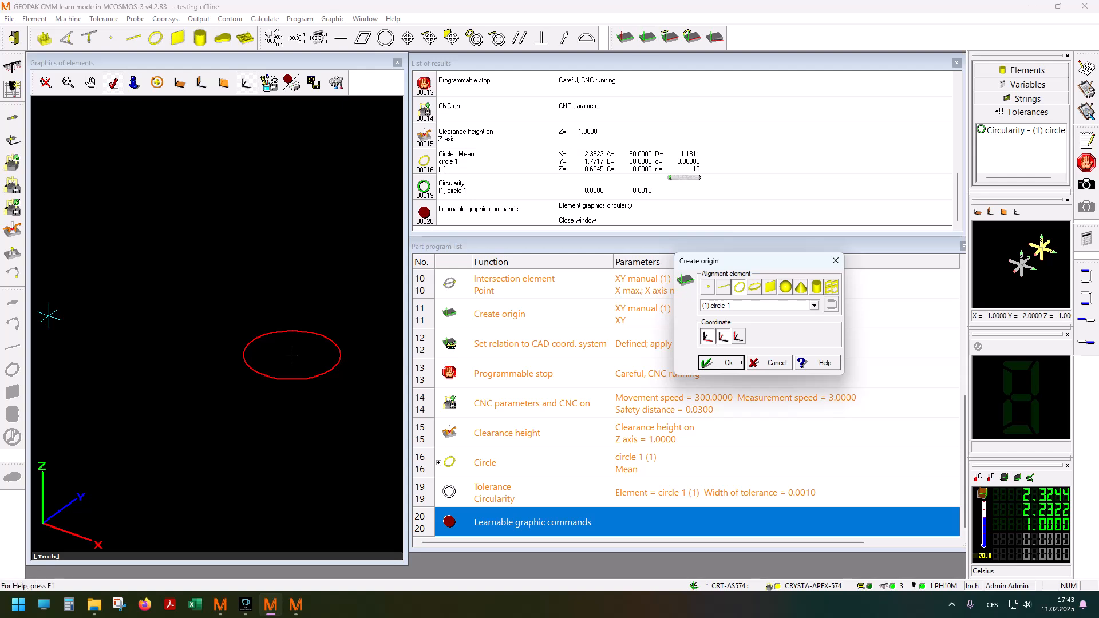
# Set the coordinate origin on circle 1 in the XY plane
pyautogui.click(721, 363)
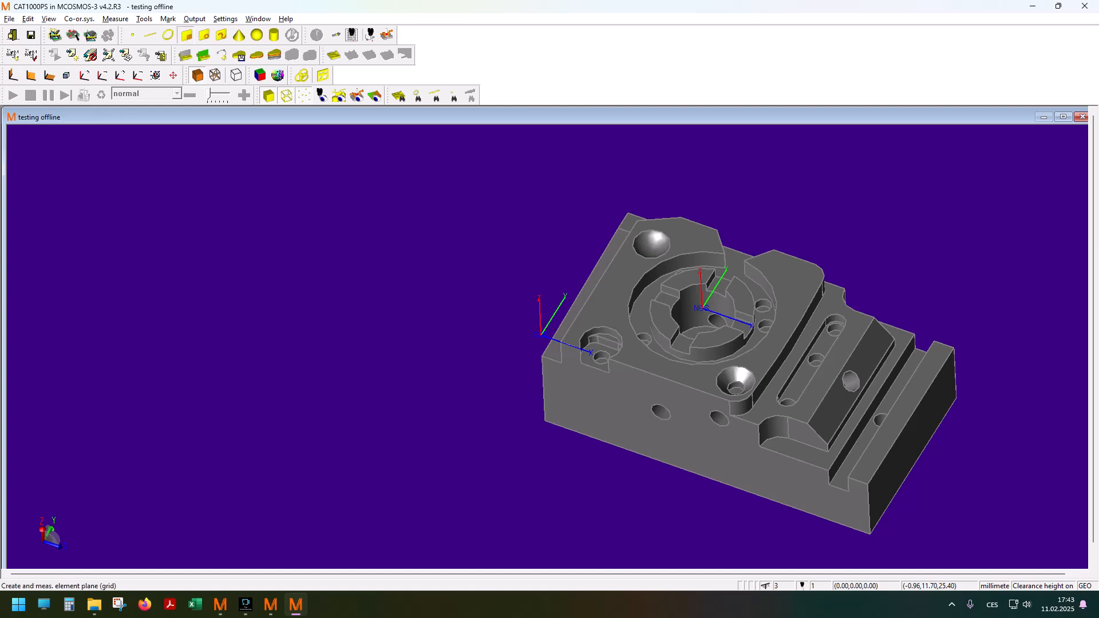
# Create the grid plane 'stena drazky' on the slot wall with 3 lines of 7 points each
pyautogui.click(32, 76)
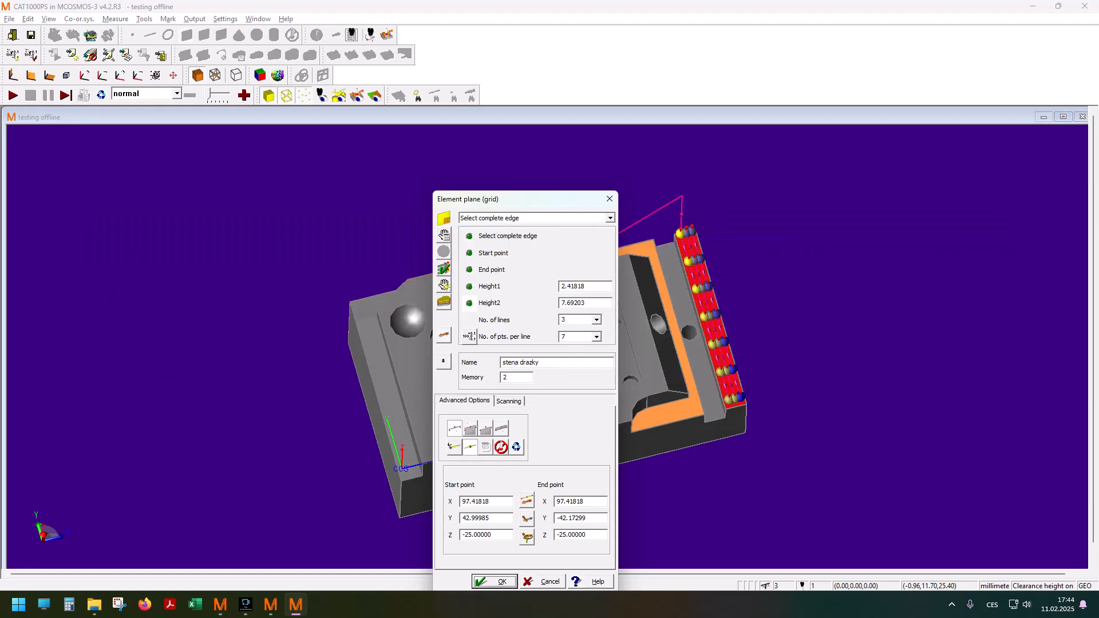
pyautogui.click(495, 582)
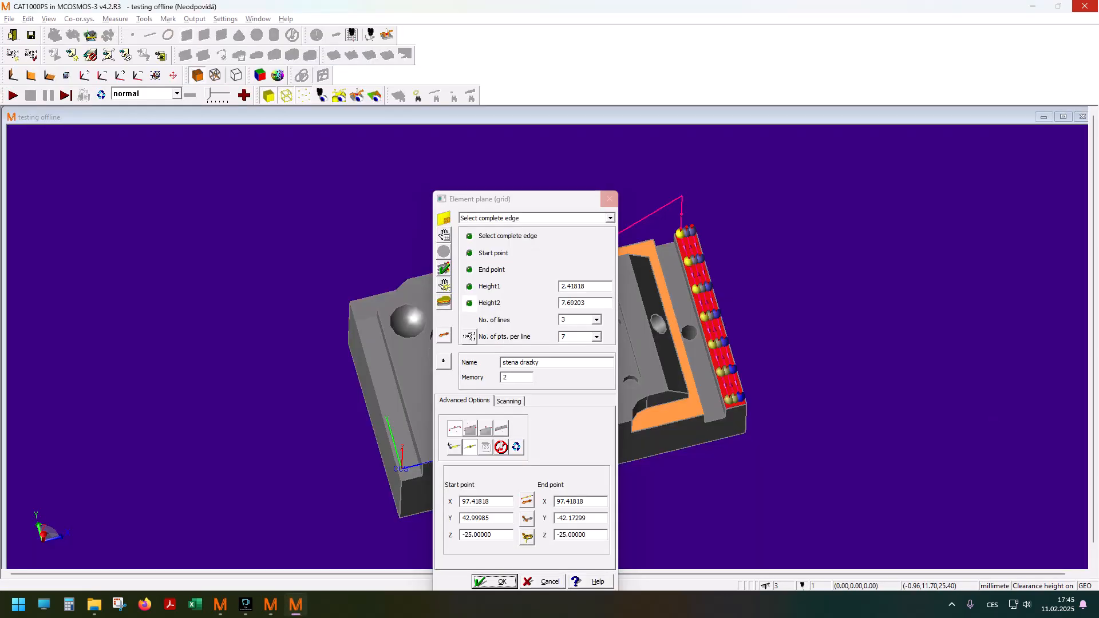
pyautogui.click(495, 582)
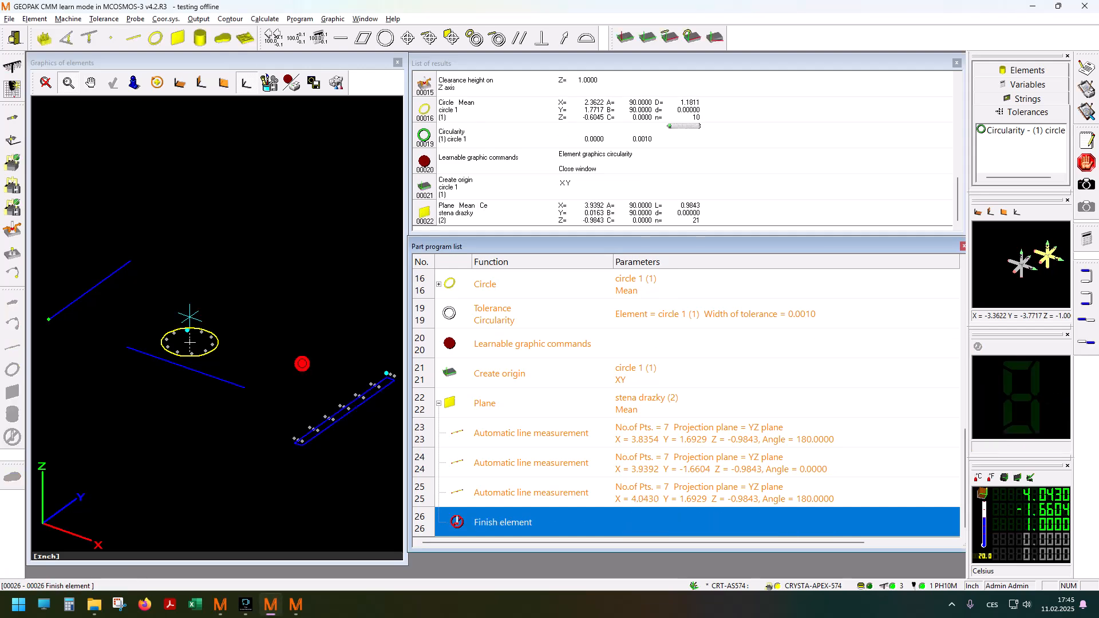
# Finish the automatic plane measurement and exit GEOPAK learn mode back to PartManager
pyautogui.click(525, 433)
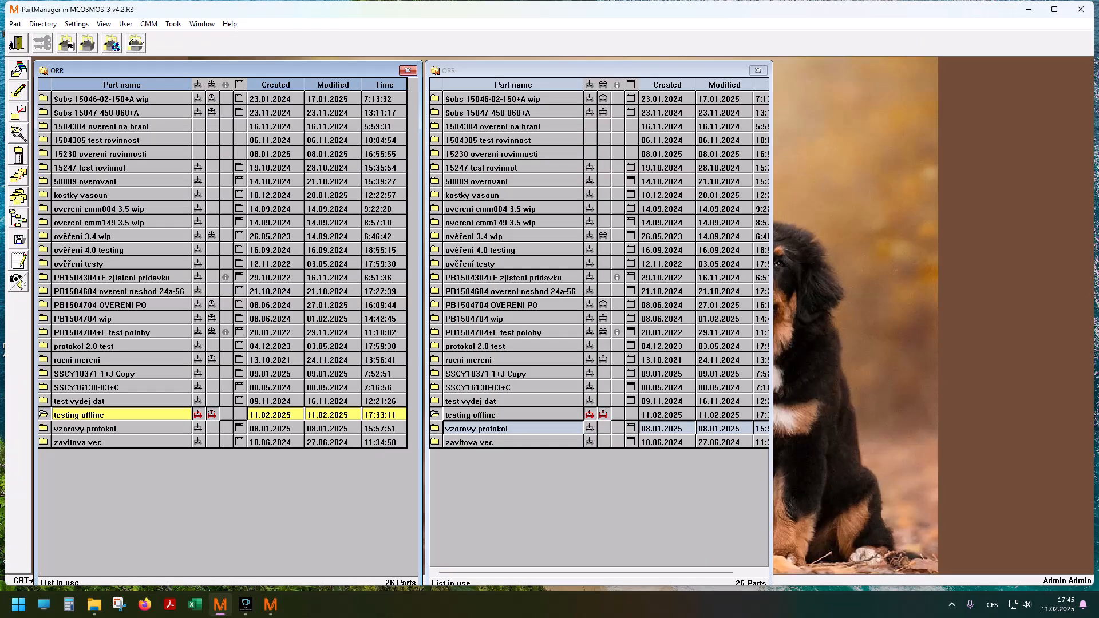
# Open the testing offline part in the GEOPAK part program editor
pyautogui.click(245, 605)
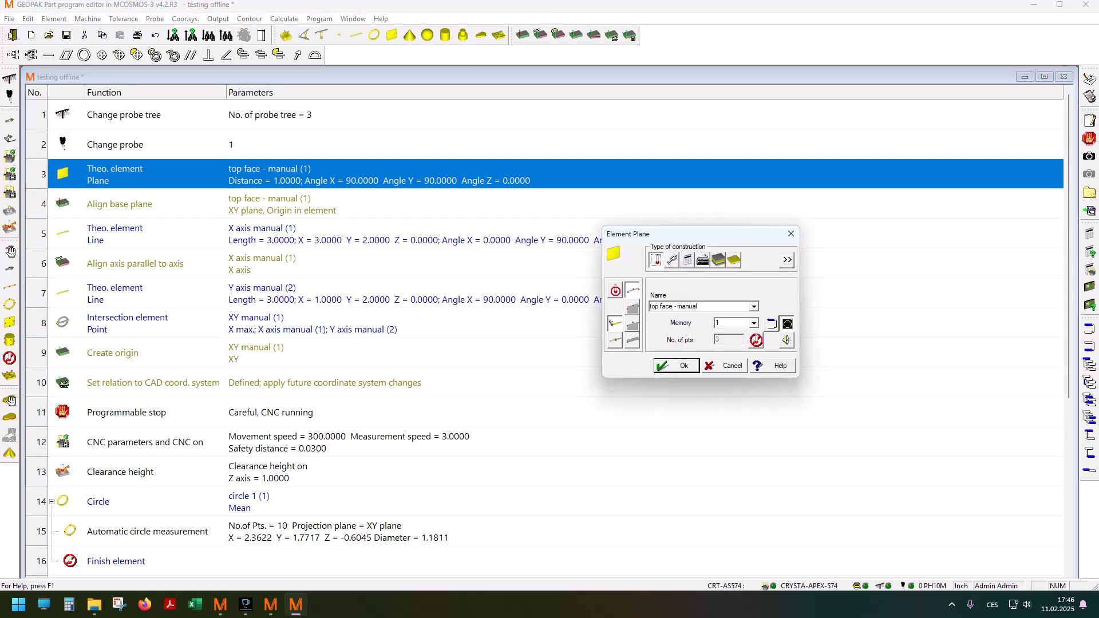
# Make the theoretical top face - manual plane a measured element with 3 manual points
pyautogui.click(675, 365)
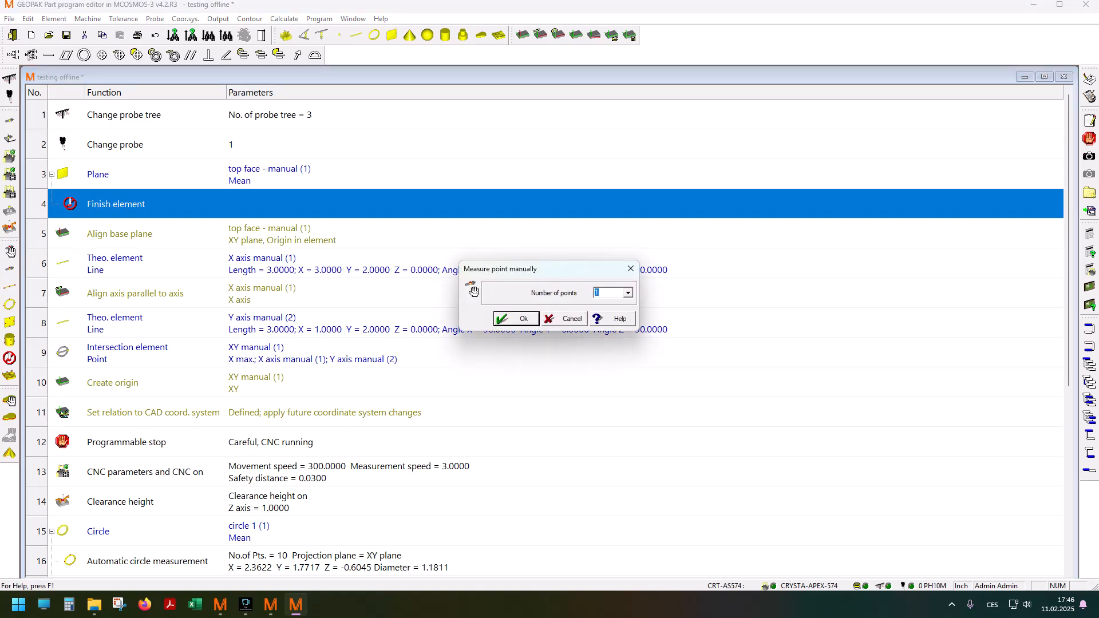
pyautogui.write('3')
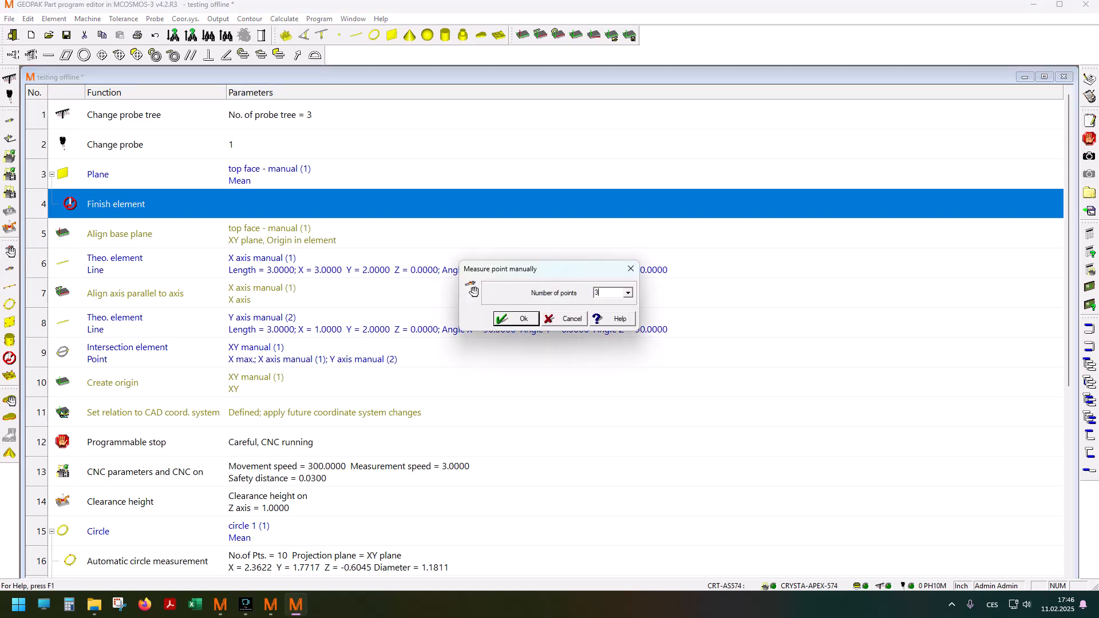
pyautogui.click(515, 318)
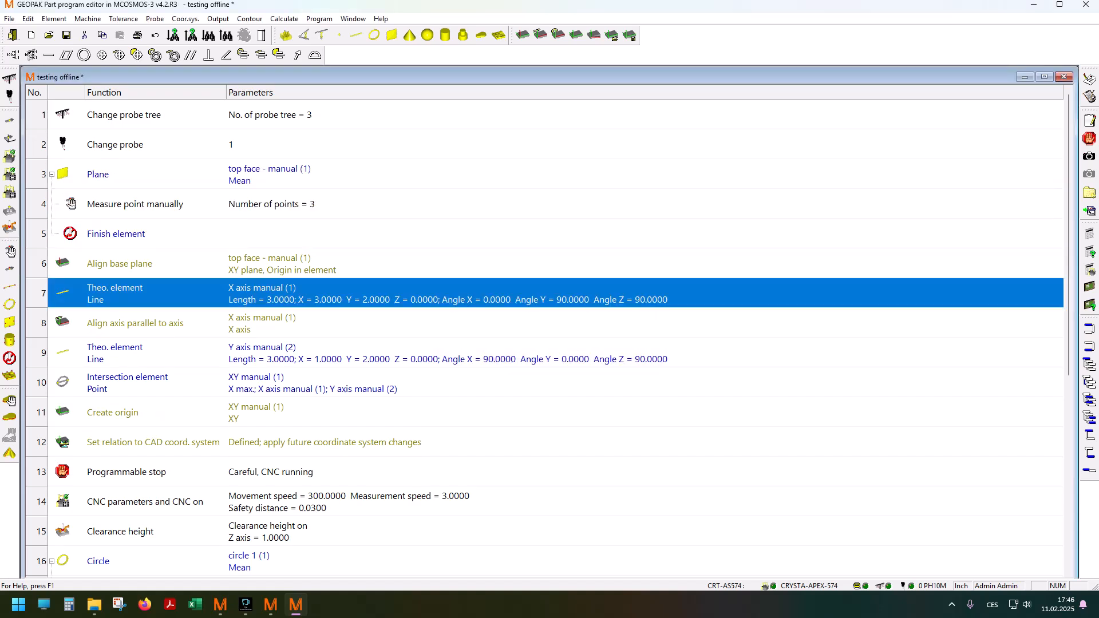
# Make the theoretical X axis manual line a manually measured element
pyautogui.doubleClick(115, 293)
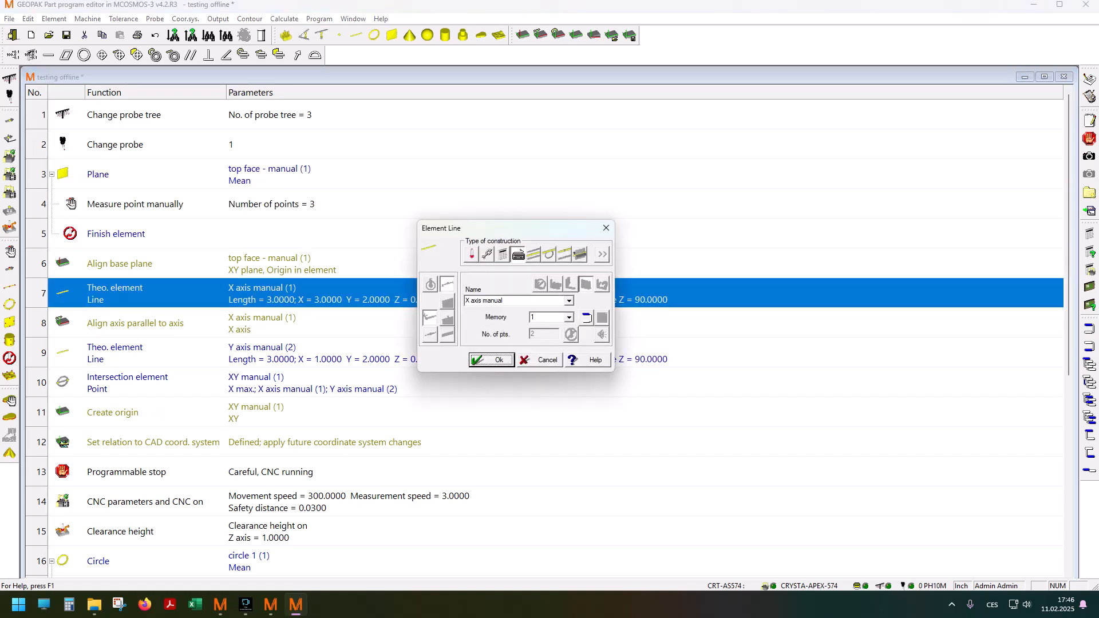
pyautogui.click(491, 359)
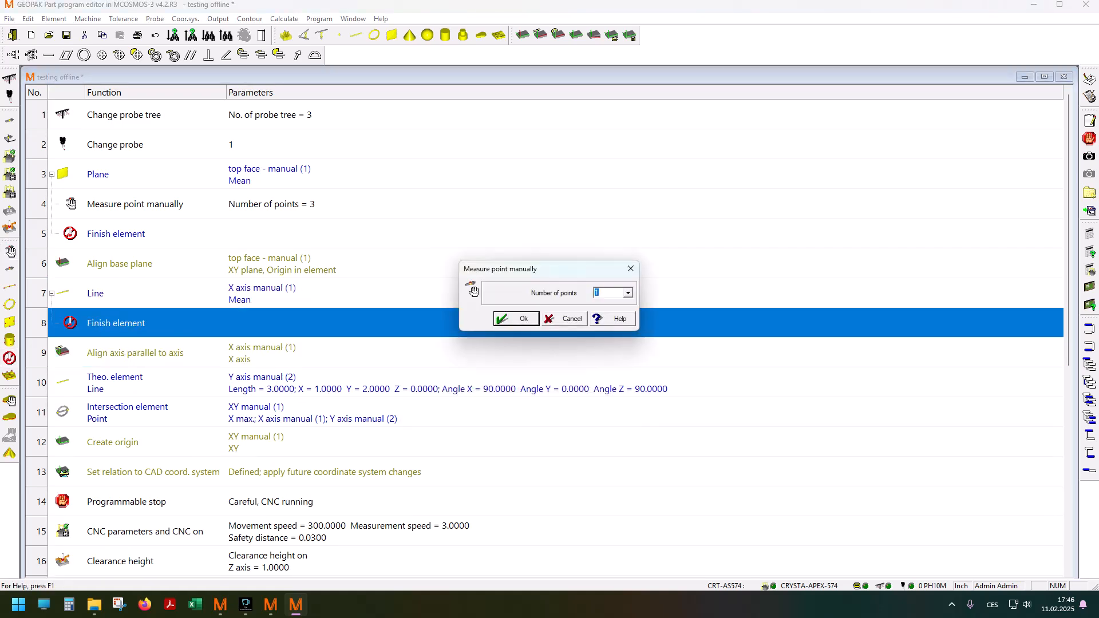
pyautogui.click(515, 318)
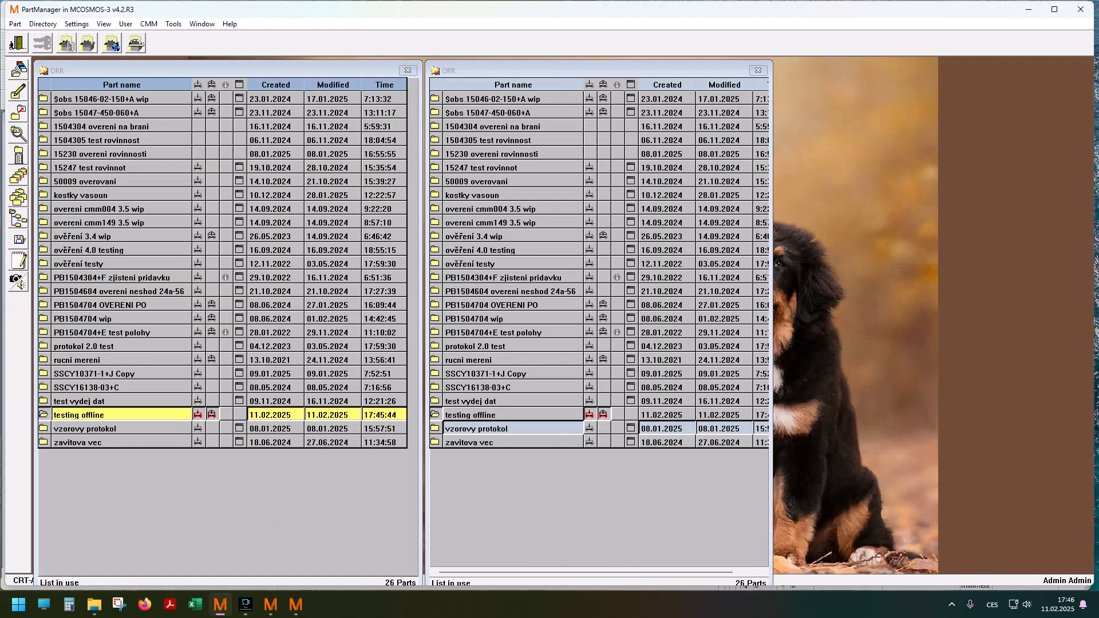
# Save and close the editor, testing offline modified at 17:45:44, and return to PartManager
pyautogui.doubleClick(80, 415)
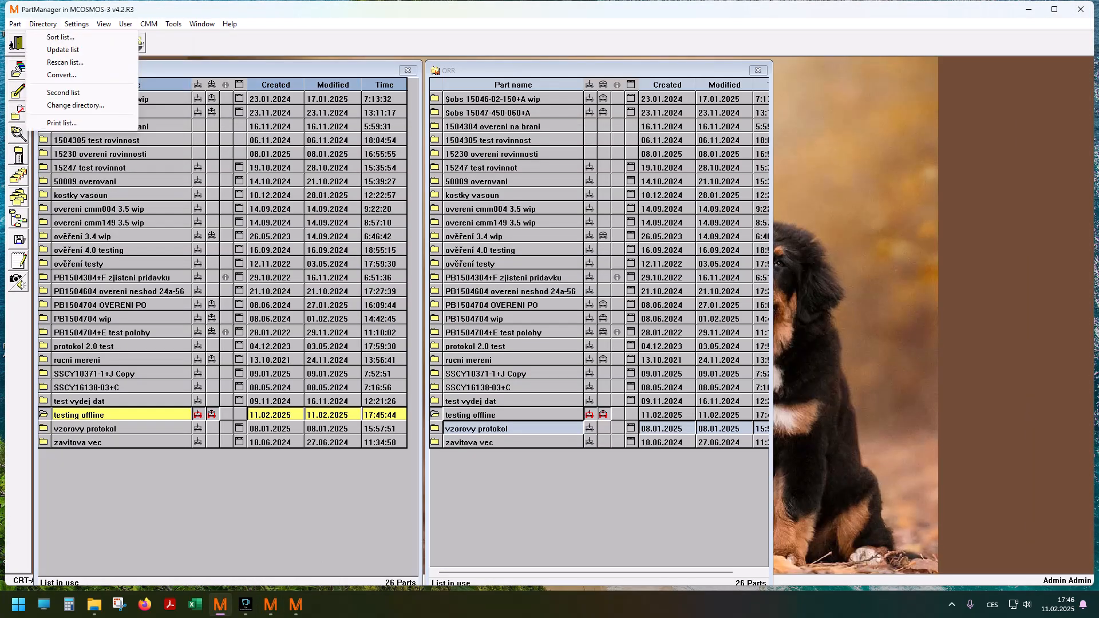
pyautogui.doubleClick(81, 415)
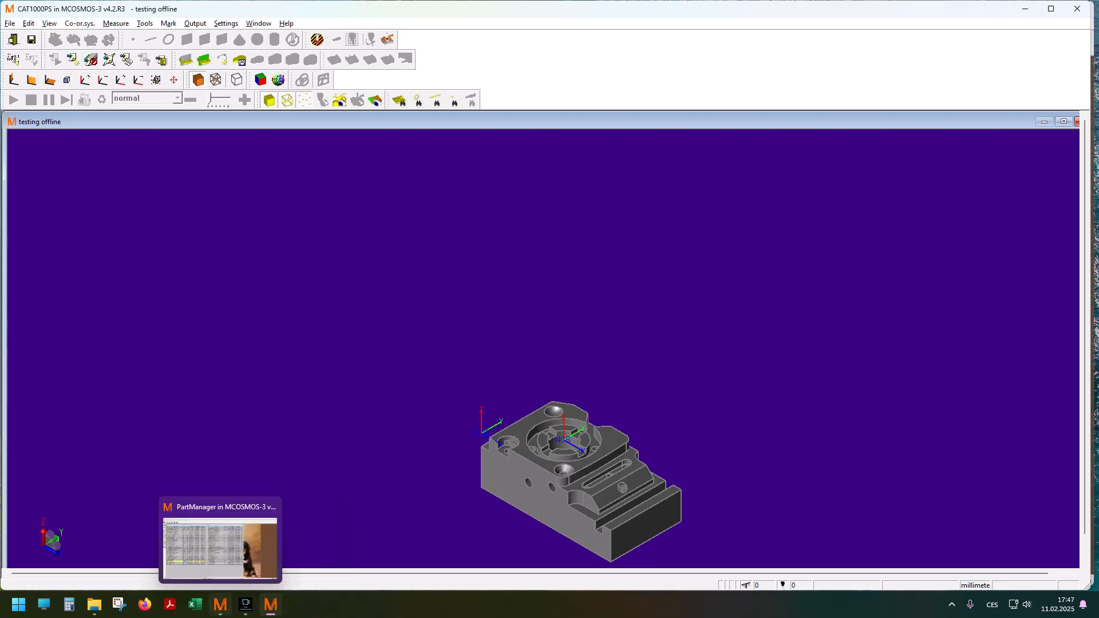
pyautogui.click(76, 23)
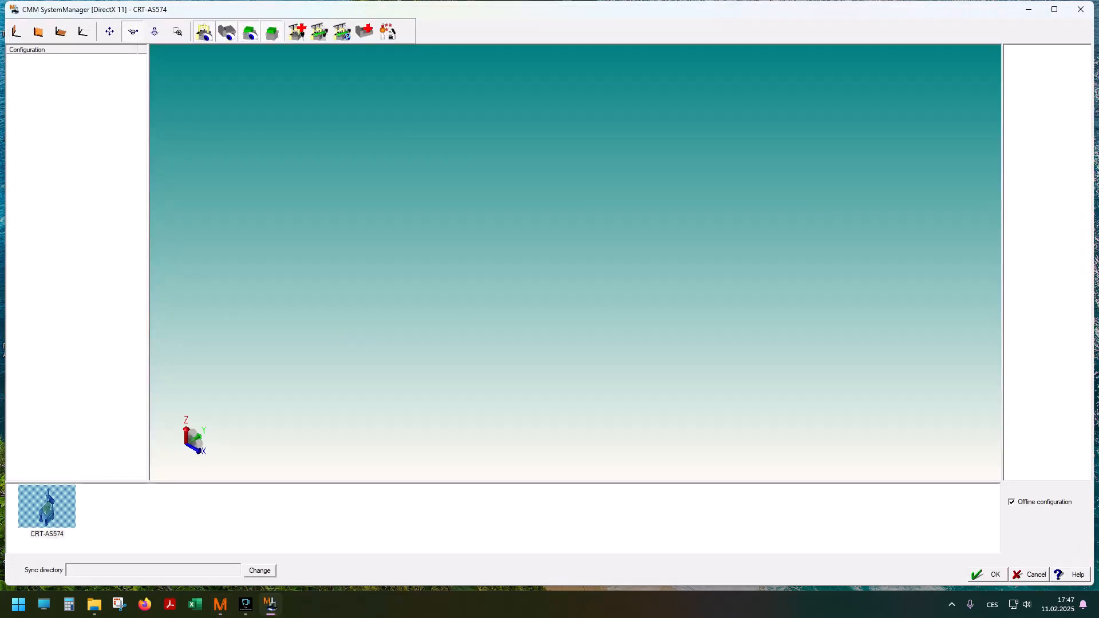
# Load the CRT-AS574 machine configuration and switch Offline configuration off
pyautogui.click(46, 506)
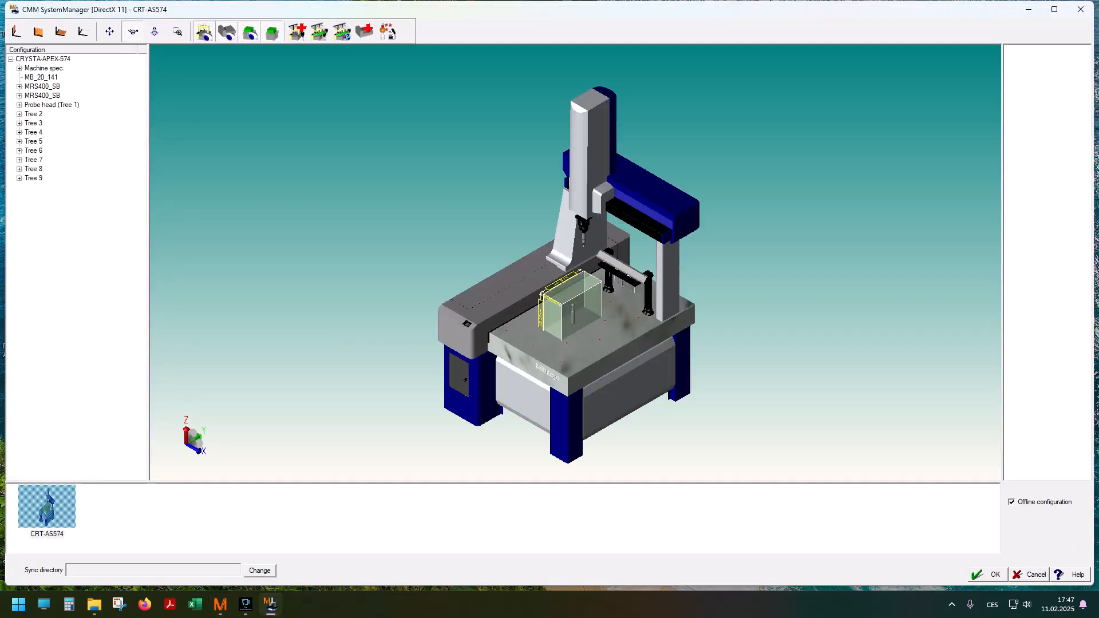
pyautogui.click(1013, 502)
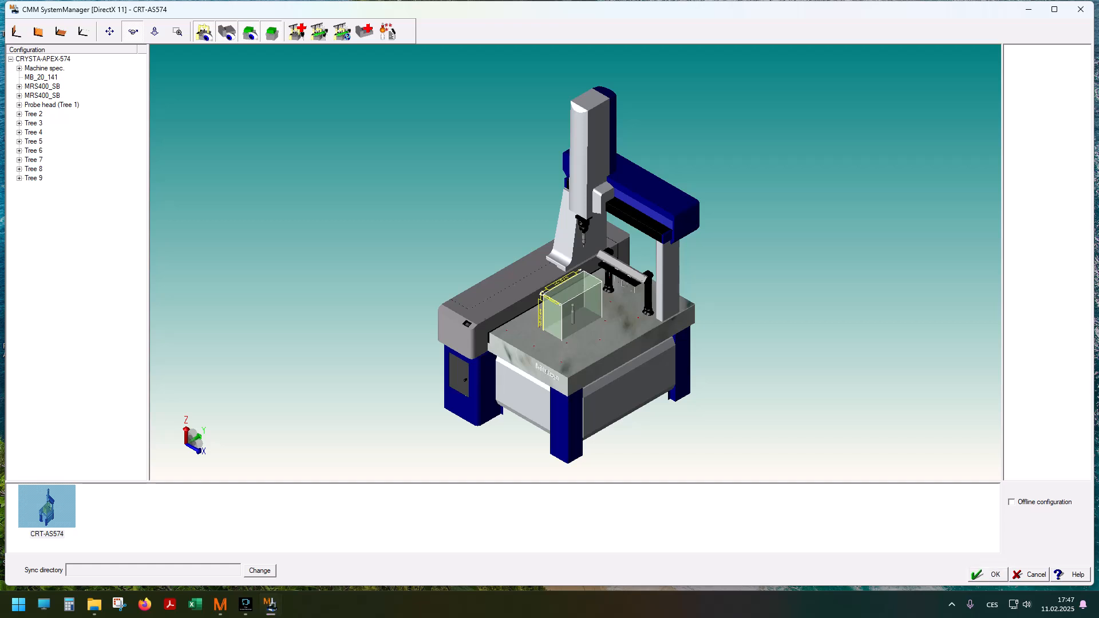